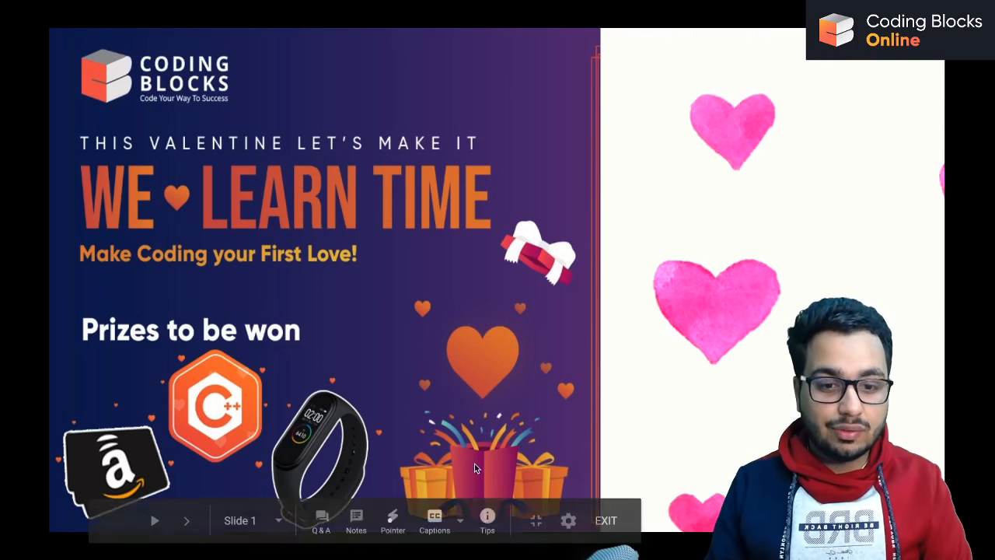
mouse_move(382, 390)
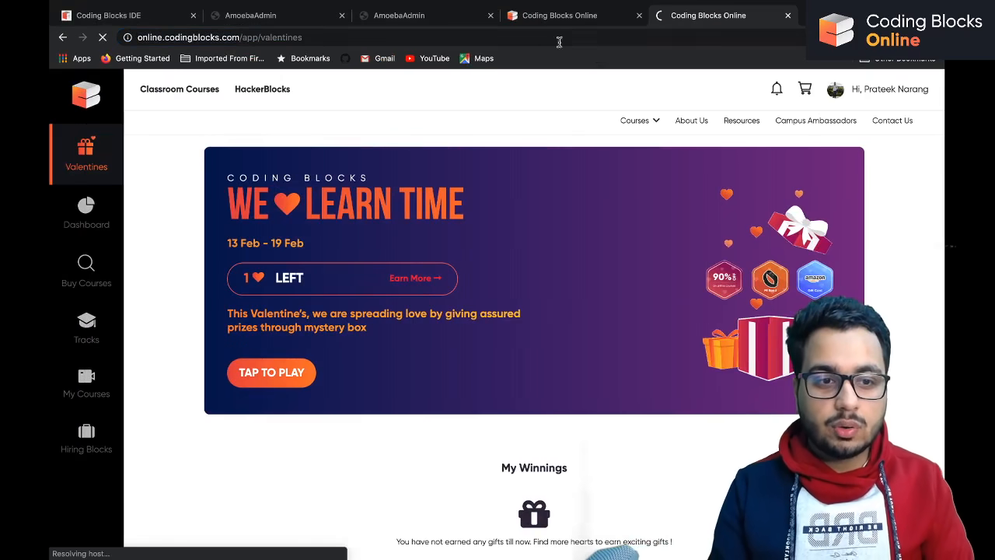
Load online.codingblocks.com/app/dashboard in a fresh tab and go to the Valentines campaign page.
click(773, 15)
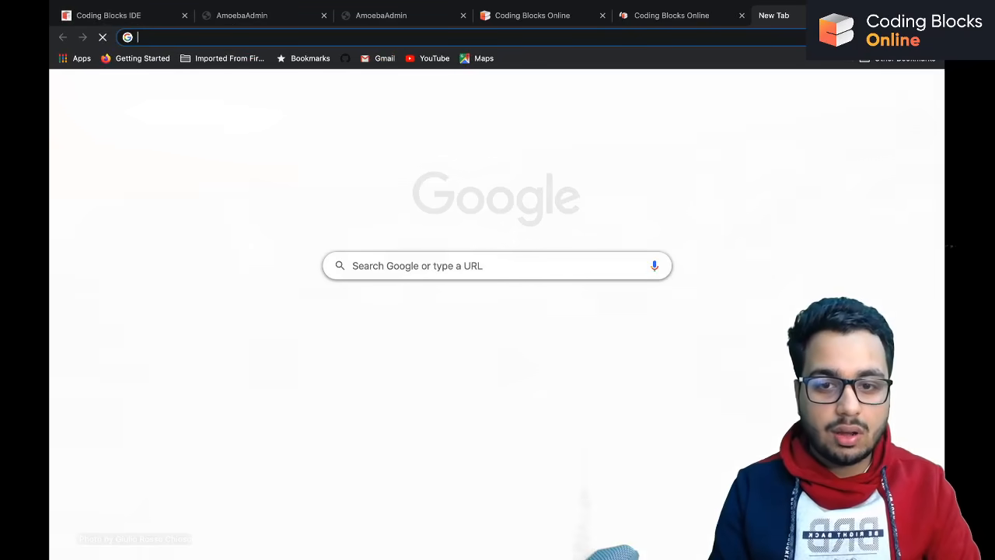
text(online.codingblocks.com/app/dashboard)
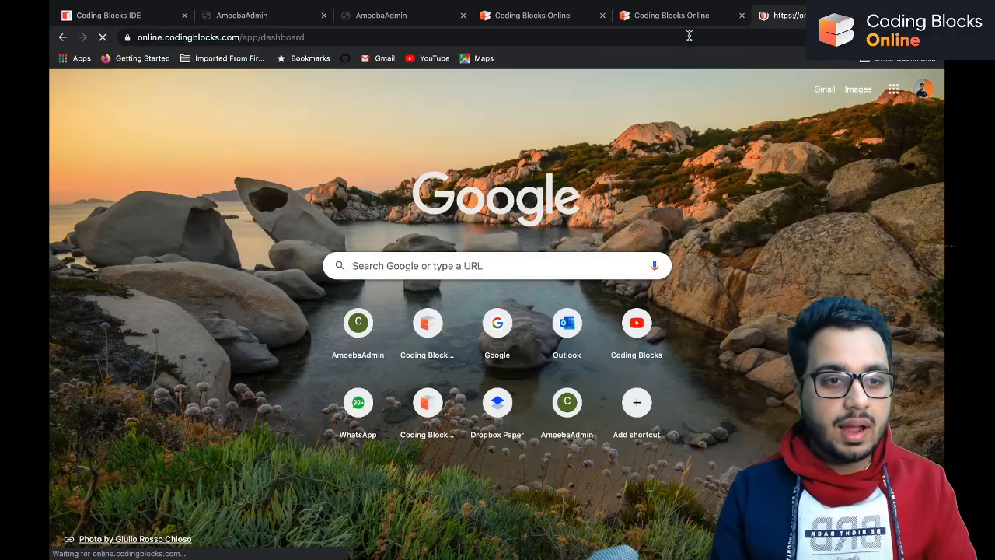
click(672, 15)
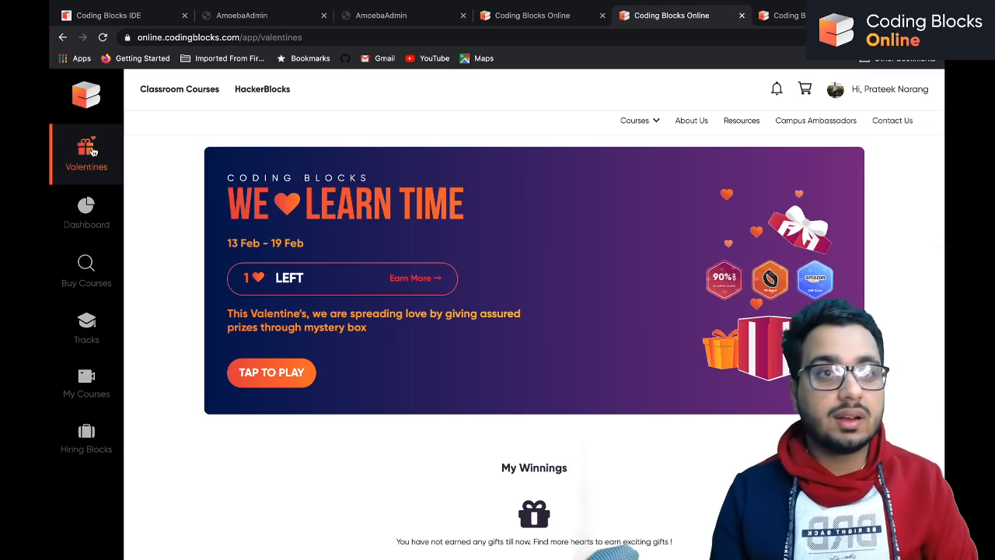
Review the referral link, game rules and winners list, returning to the tap-to-play banner.
scroll(down, 3)
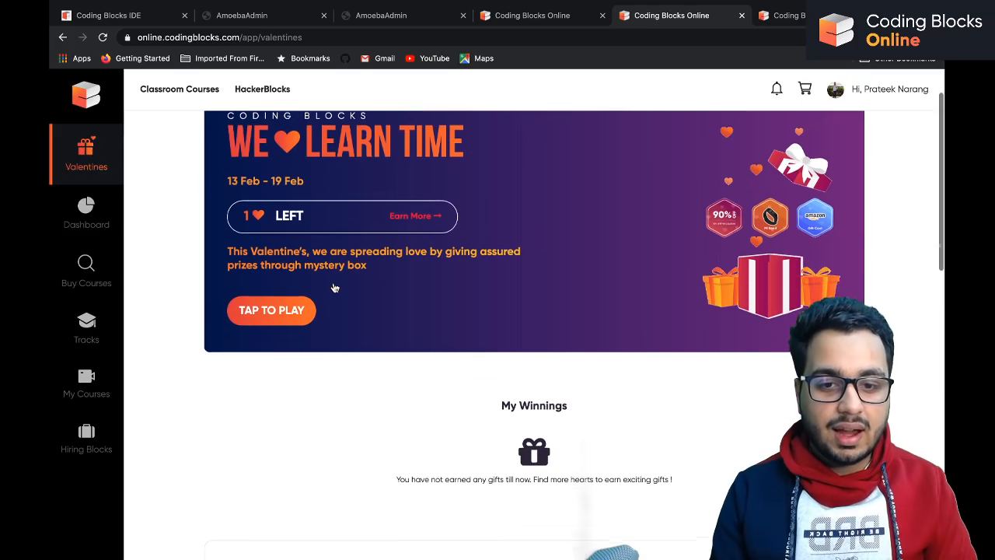
scroll(down, 3)
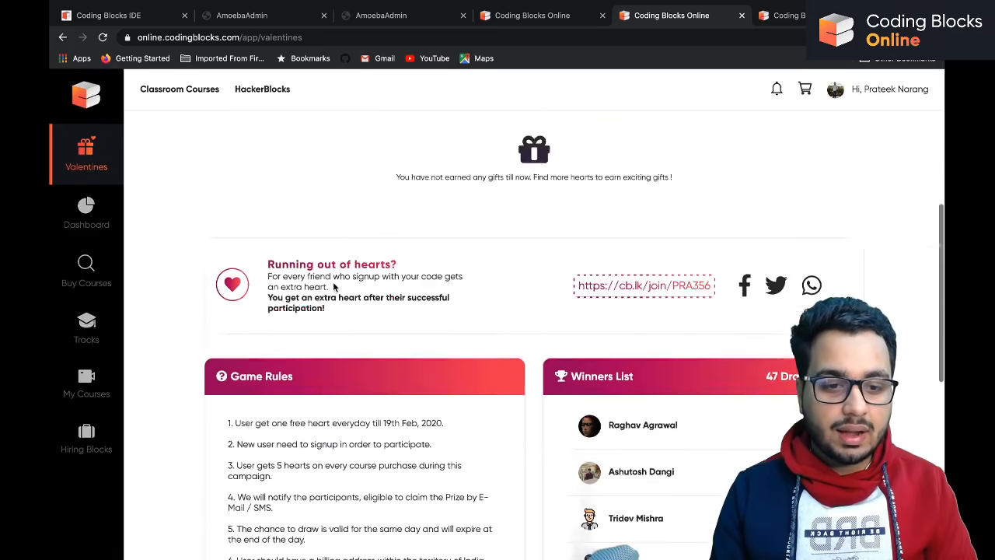
scroll(up, 3)
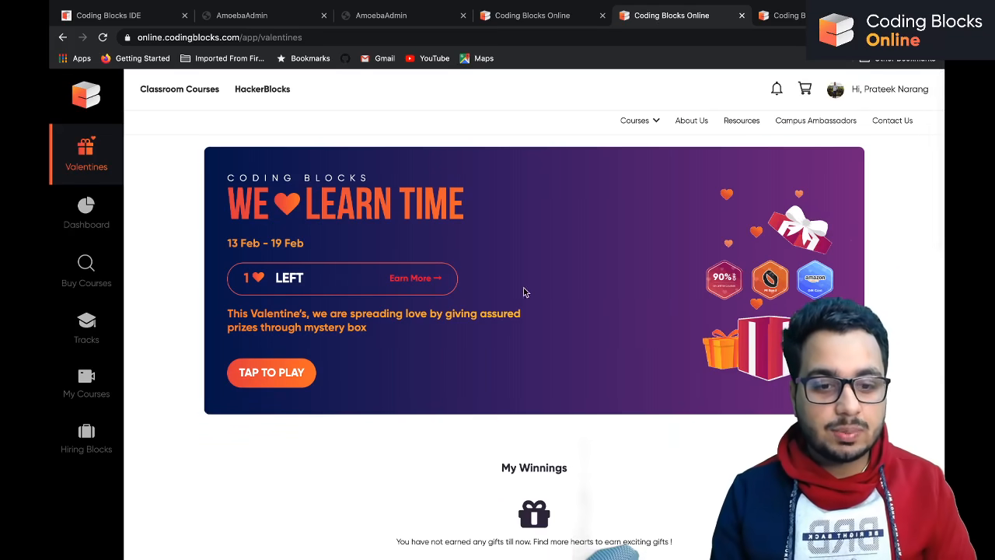
mouse_move(705, 362)
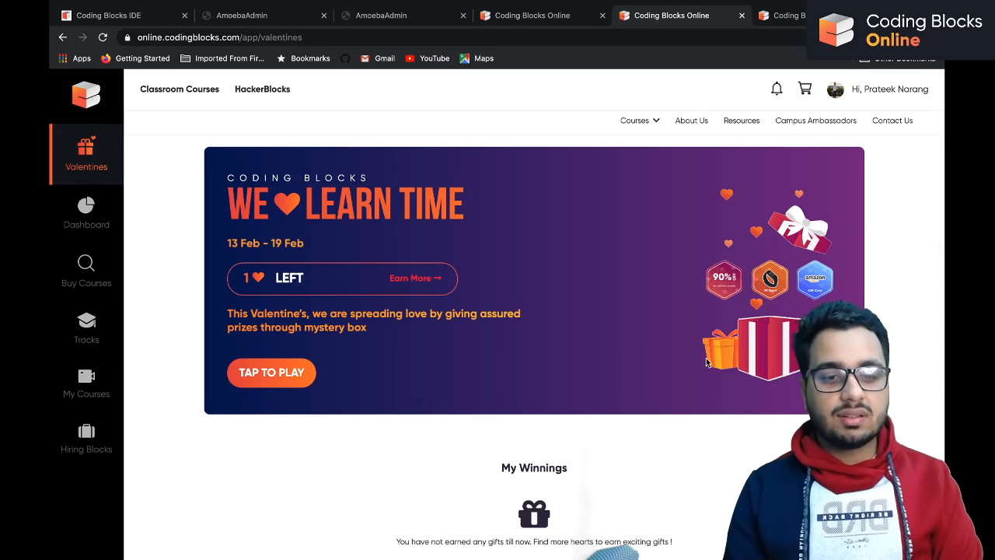
mouse_move(270, 373)
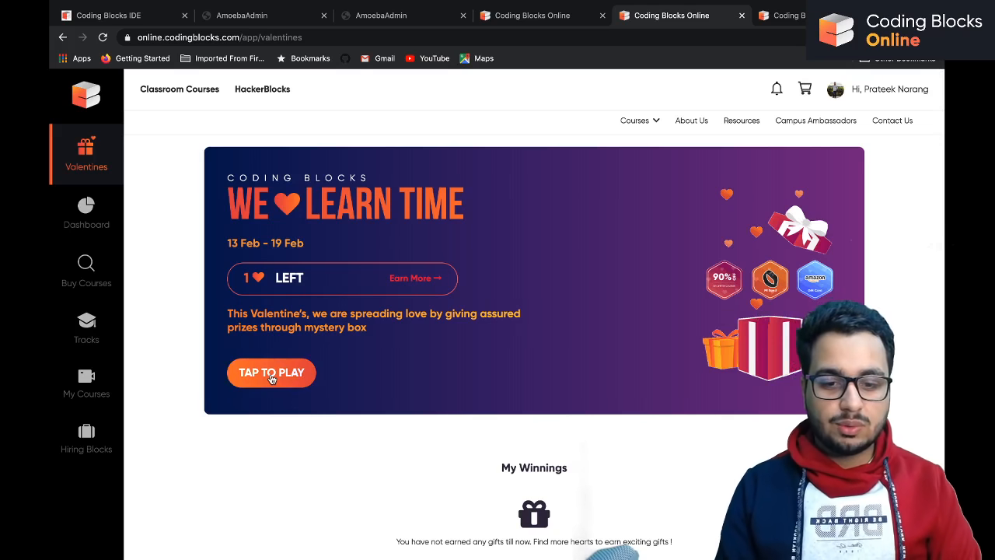
Play the Valentines draw with the last heart and view the 20% off coupon under My Winnings.
click(271, 373)
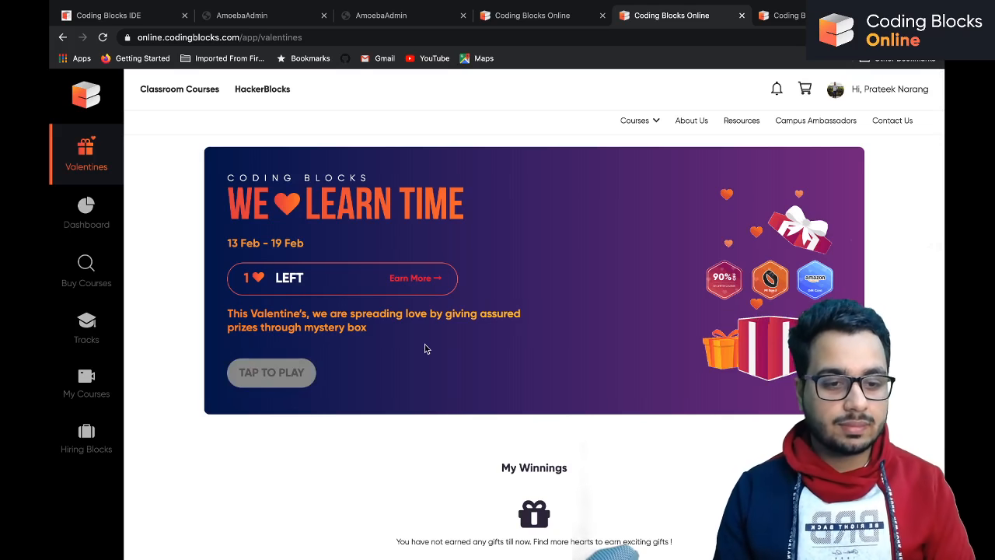
mouse_move(621, 348)
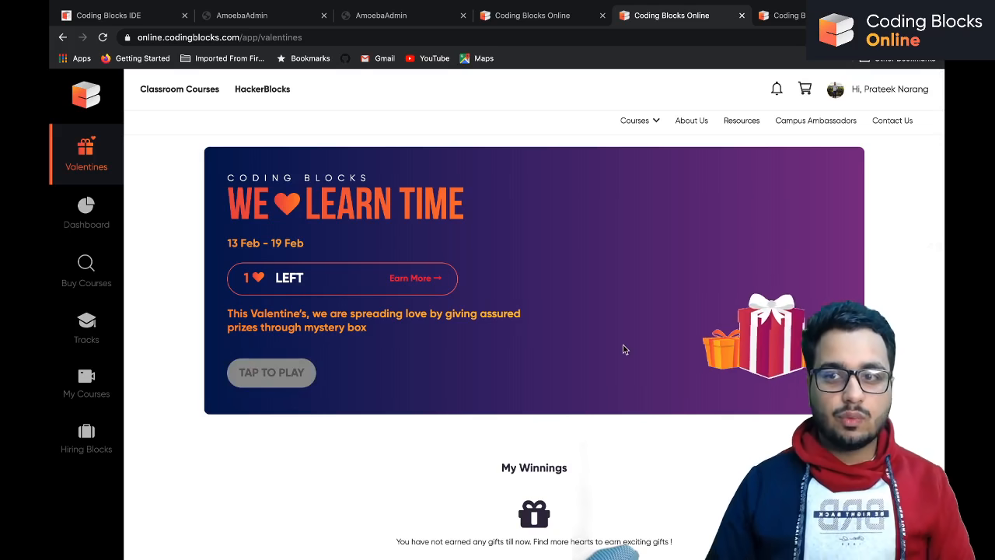
click(271, 372)
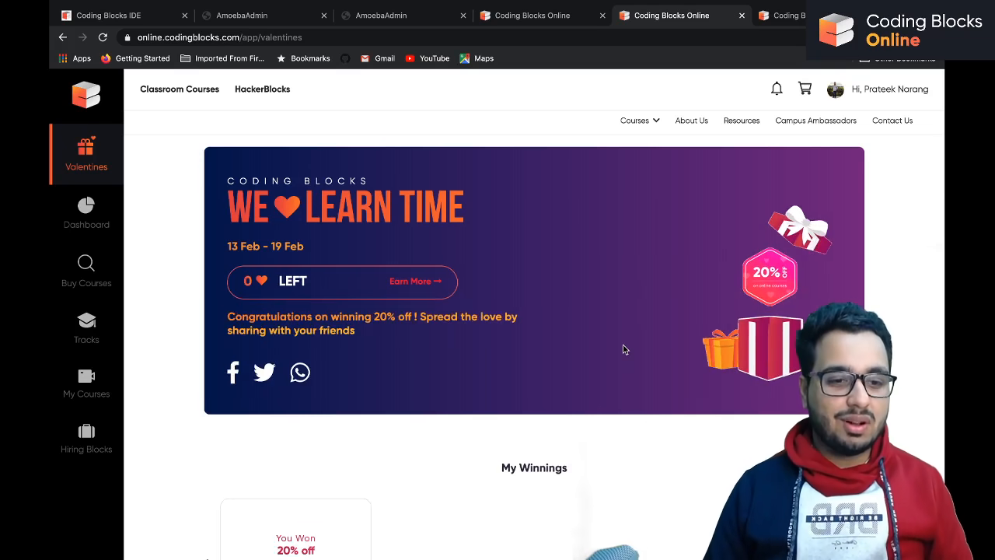
mouse_move(641, 291)
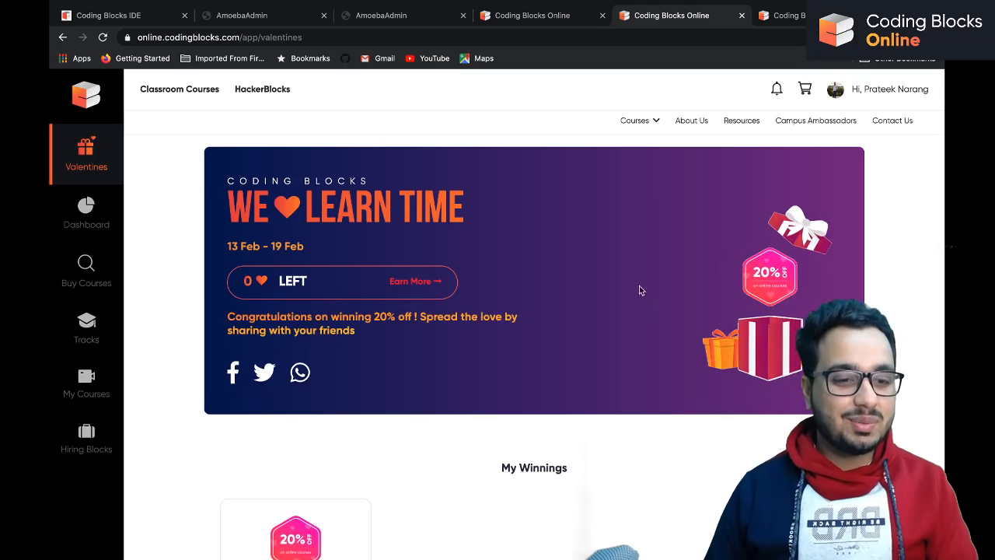
scroll(down, 3)
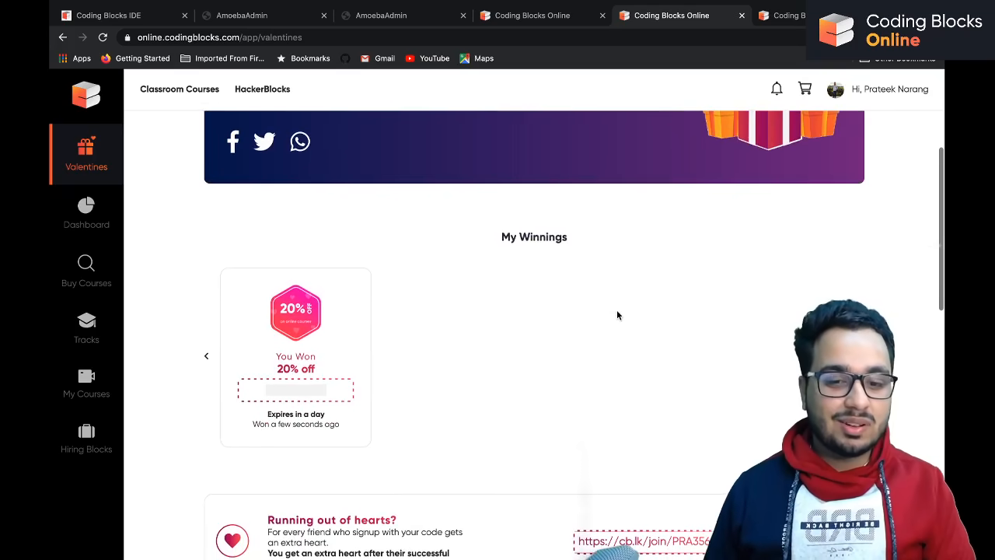
scroll(down, 3)
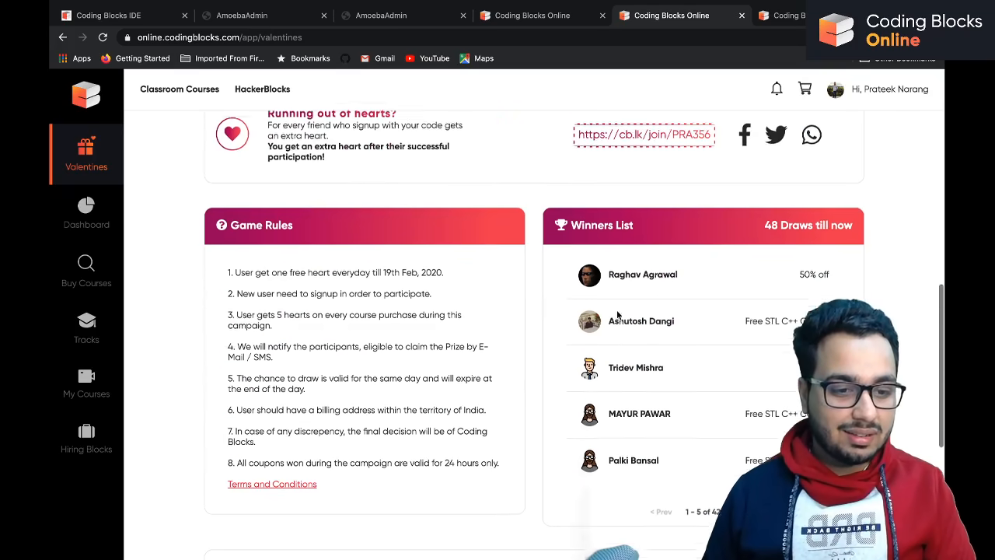
scroll(down, 3)
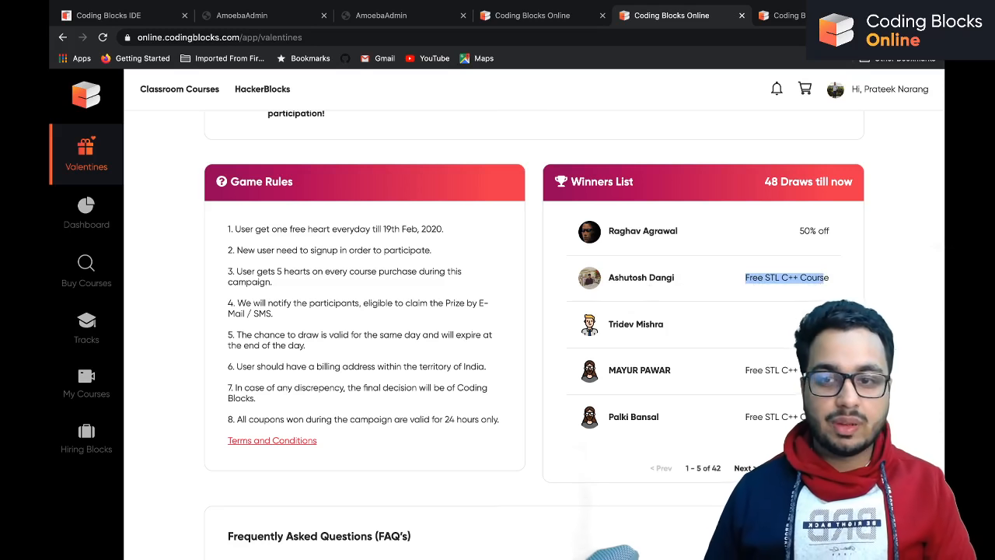
scroll(up, 3)
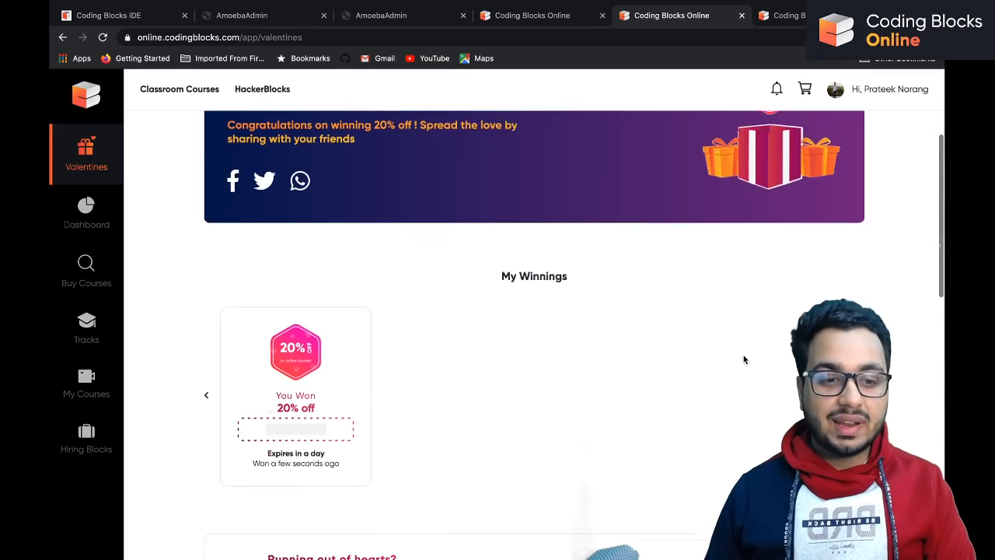
scroll(up, 3)
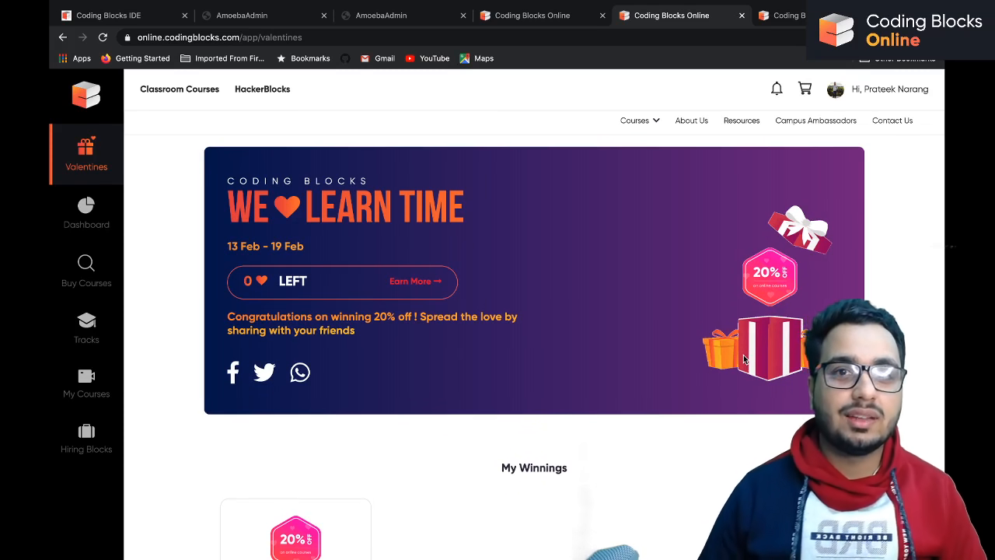
mouse_move(513, 326)
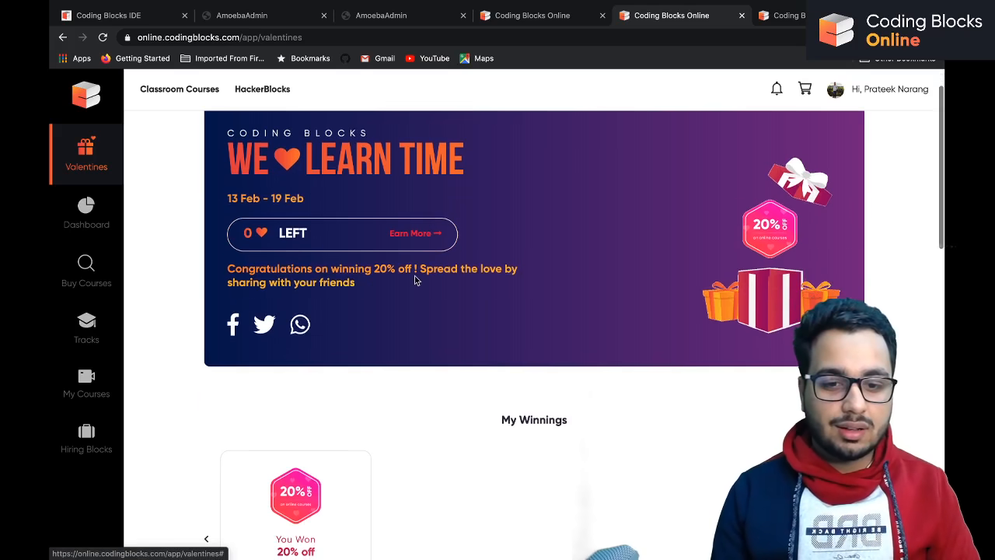
Look over the winners list again, then switch to the other open copy of the campaign page.
scroll(down, 3)
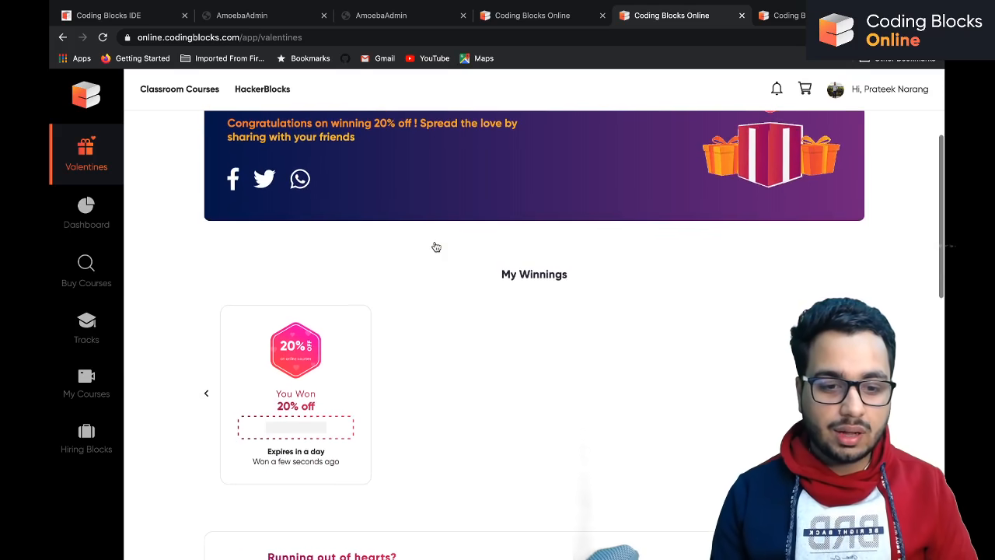
scroll(up, 3)
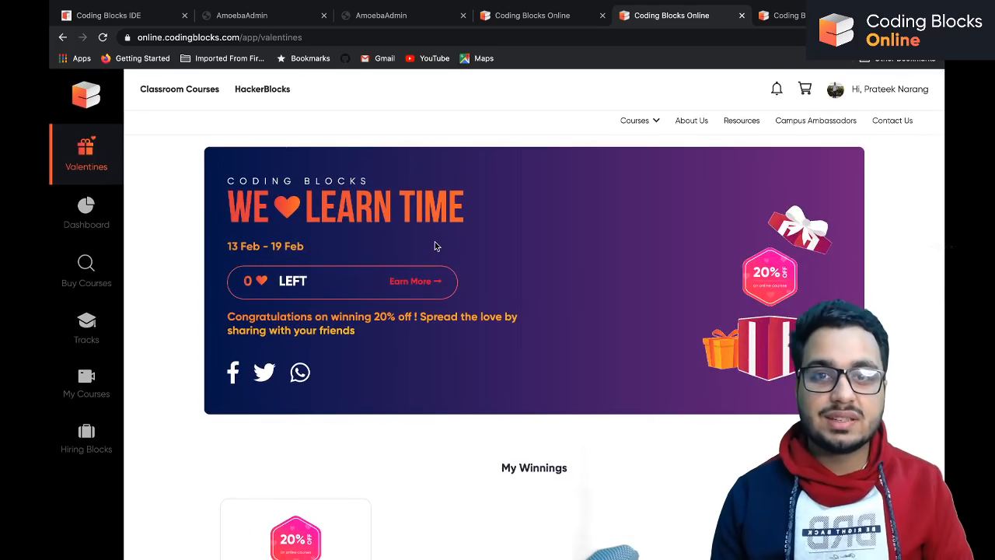
scroll(down, 3)
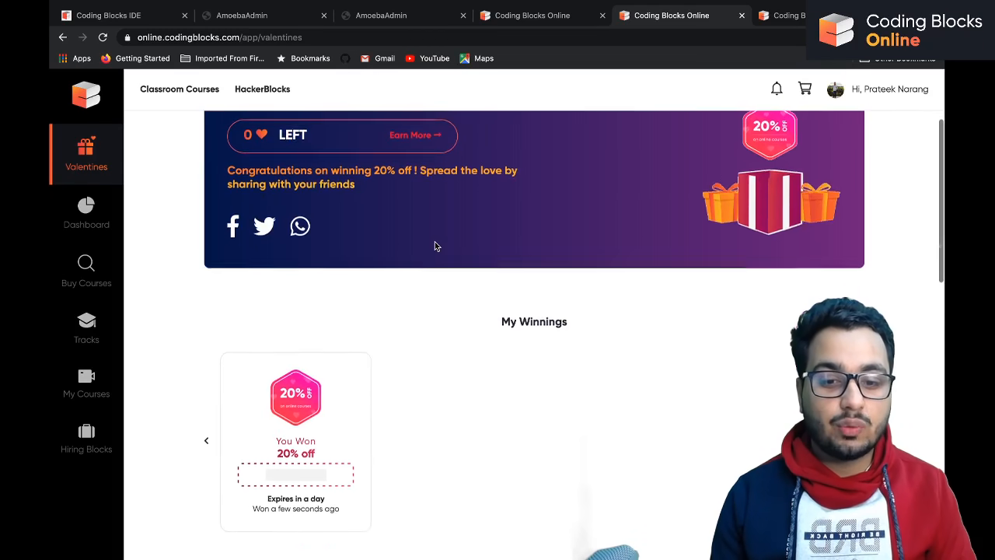
scroll(down, 3)
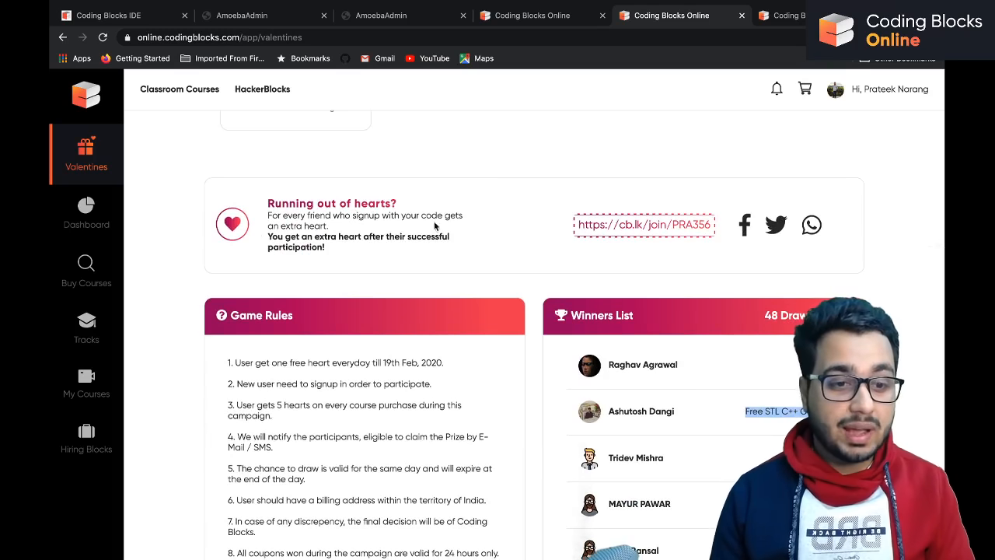
mouse_move(510, 233)
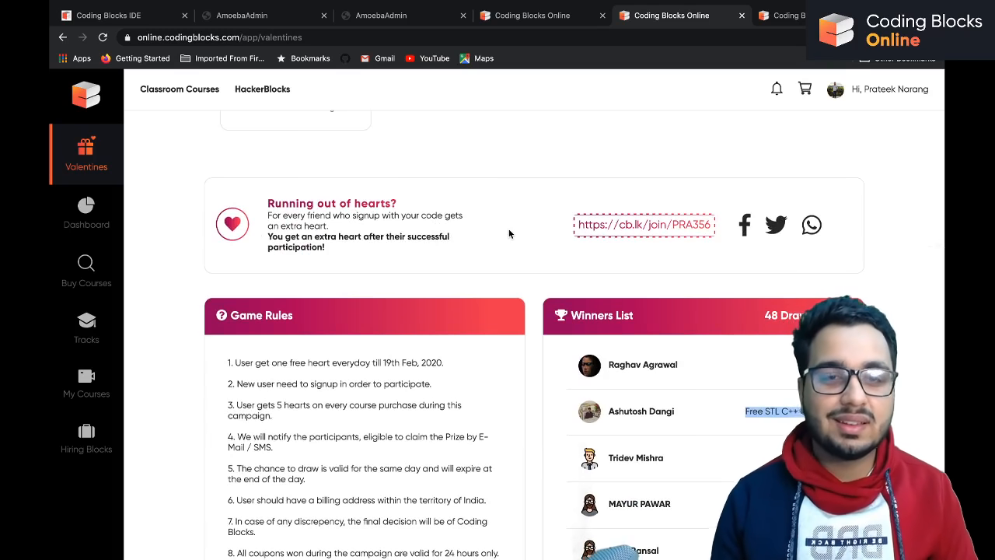
scroll(up, 3)
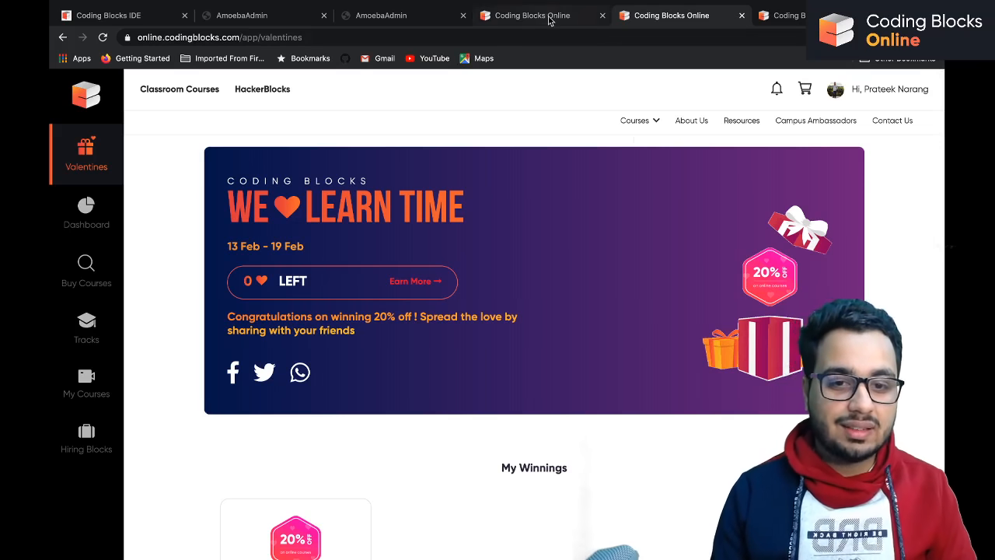
mouse_move(531, 15)
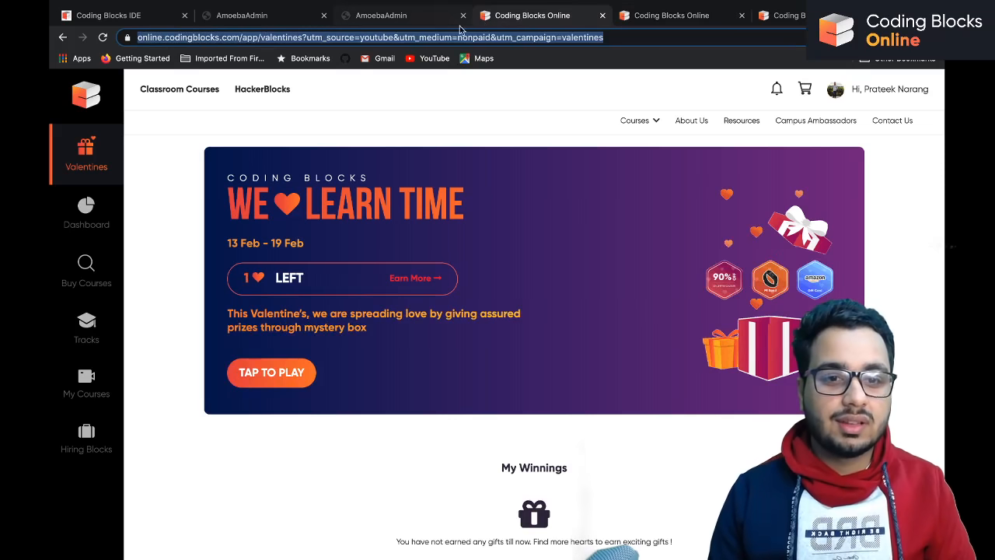
mouse_move(532, 160)
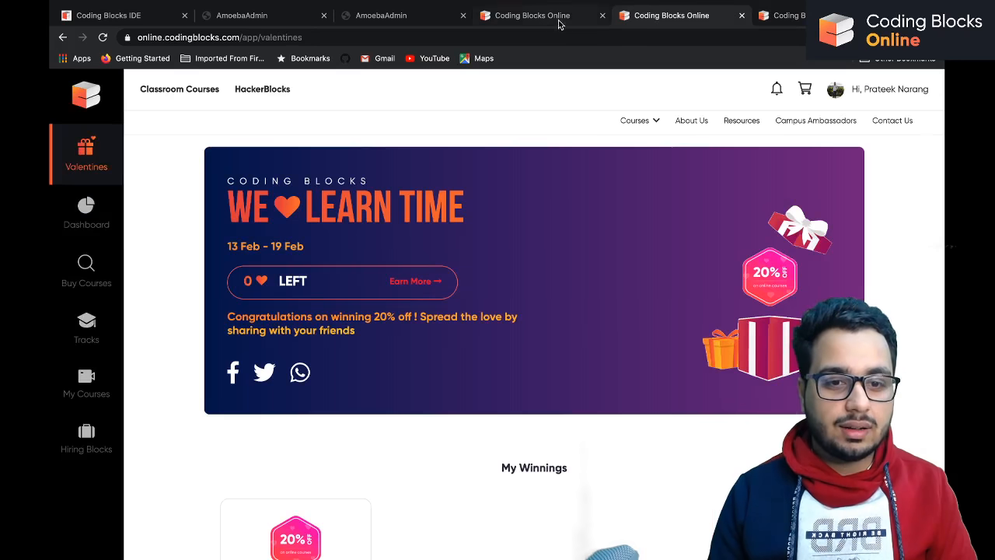
click(541, 16)
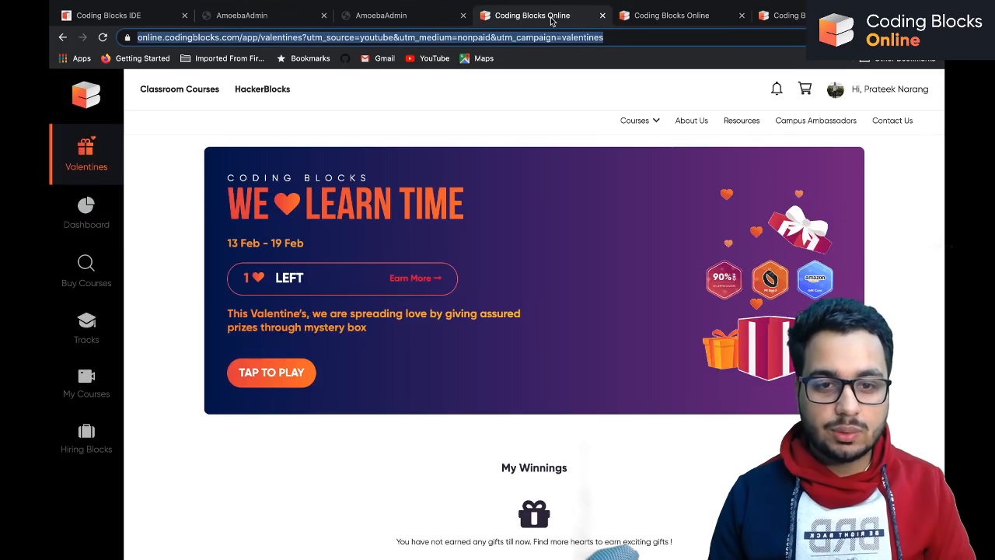
mouse_move(311, 538)
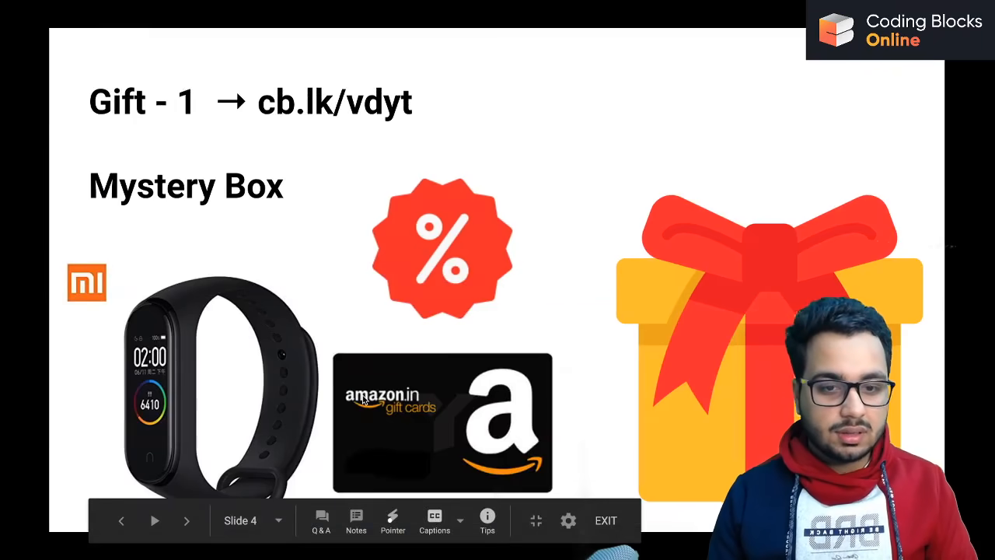
Advance the deck to the Gift - 3 slide announcing the Revision Pack is live.
click(187, 520)
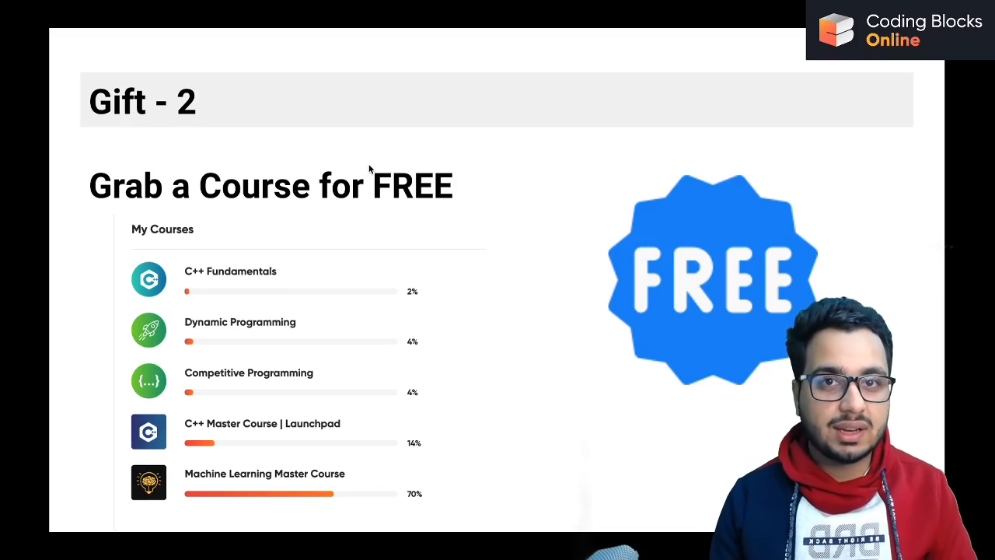
mouse_move(438, 193)
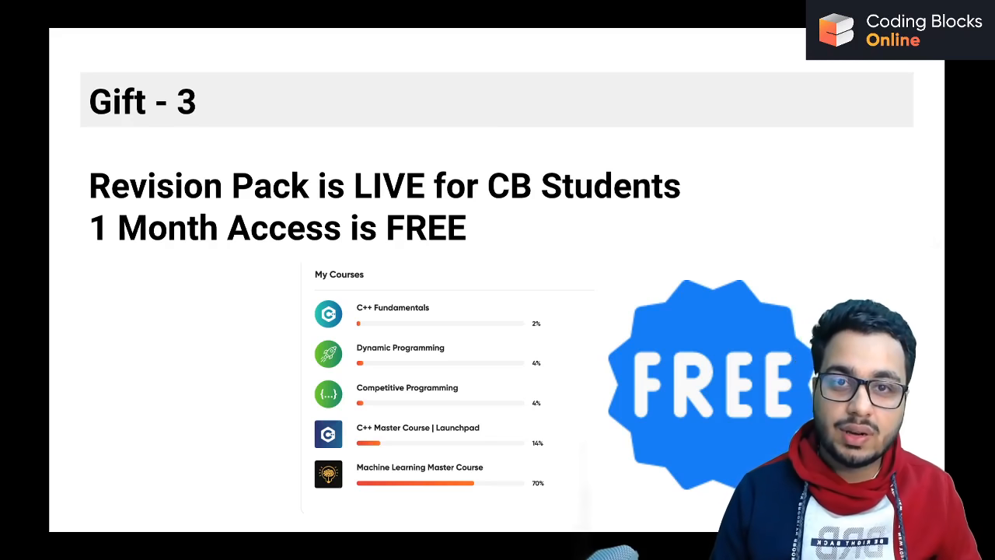
mouse_move(498, 352)
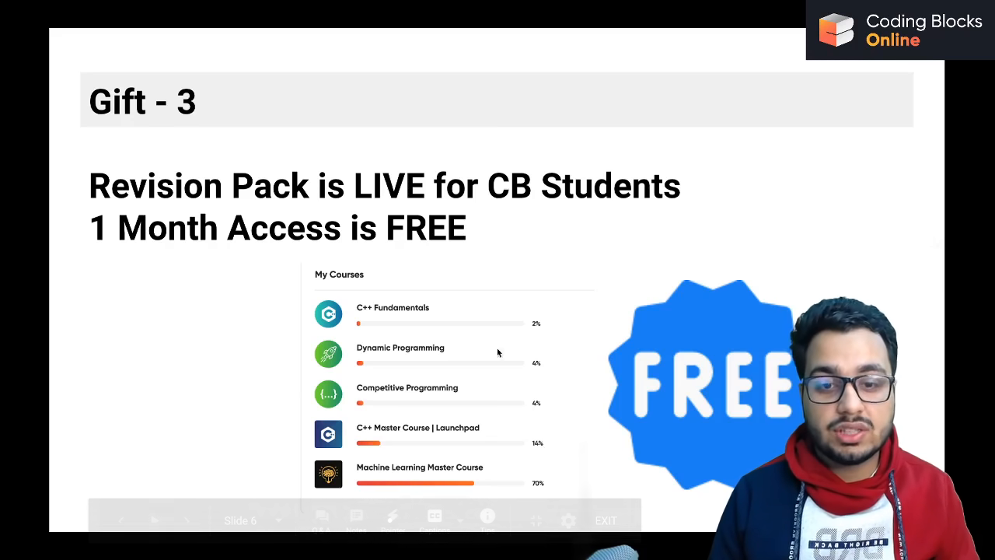
mouse_move(587, 530)
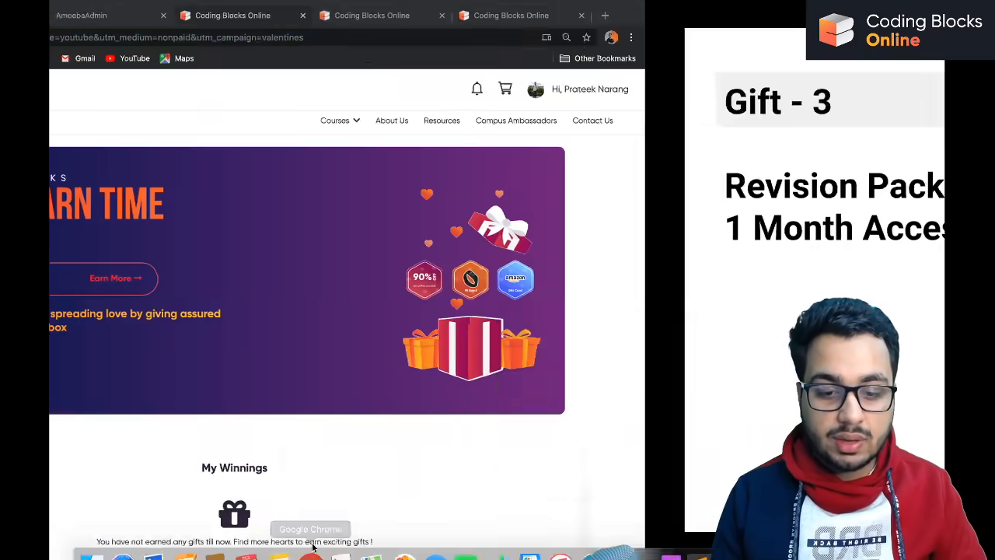
Show expired courses in My Courses and choose the free Revision Pack extension for Competitive Programming.
click(531, 15)
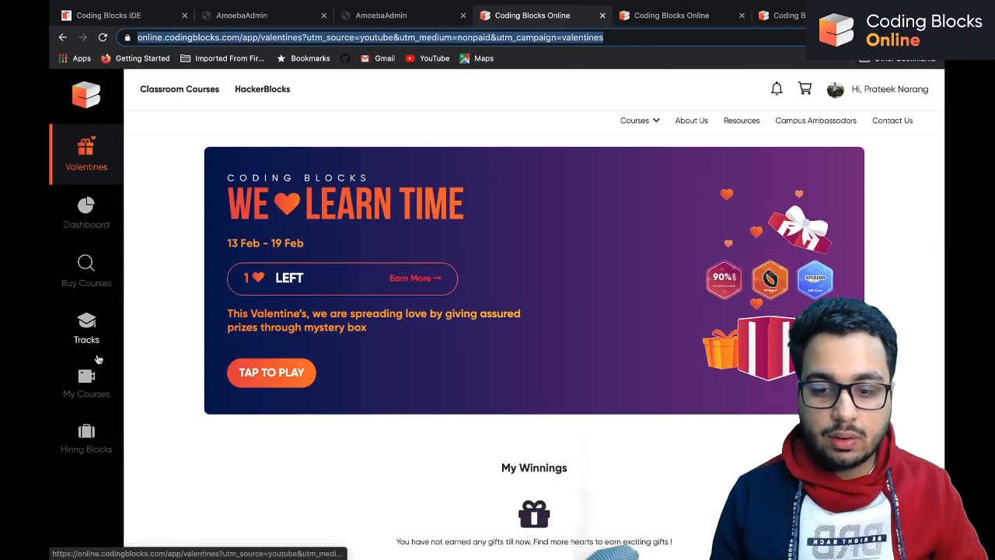
click(87, 381)
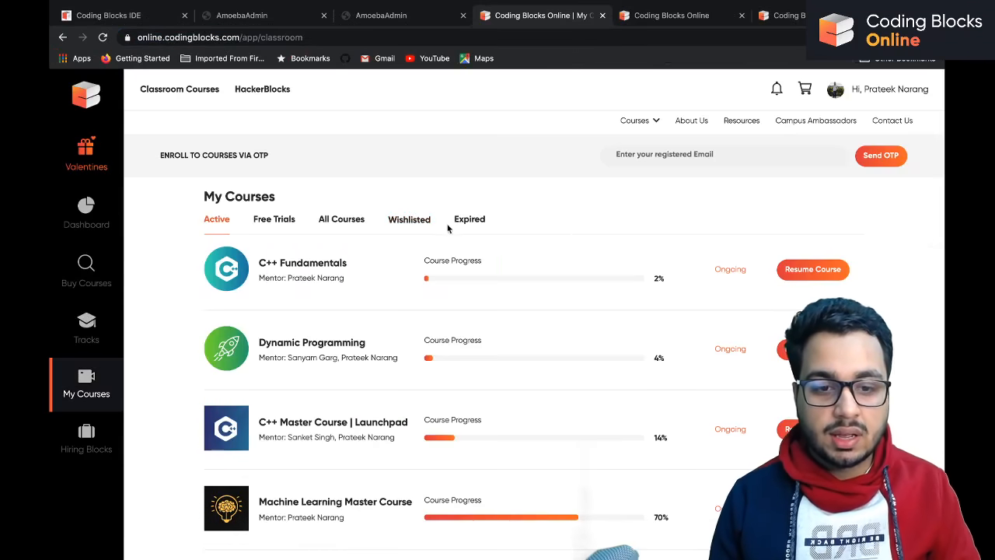
click(469, 217)
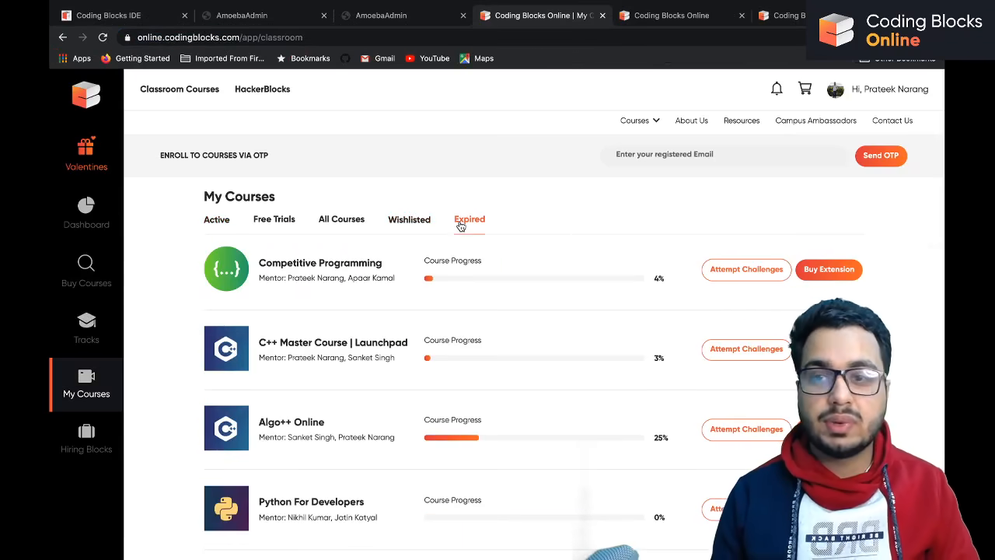
mouse_move(447, 286)
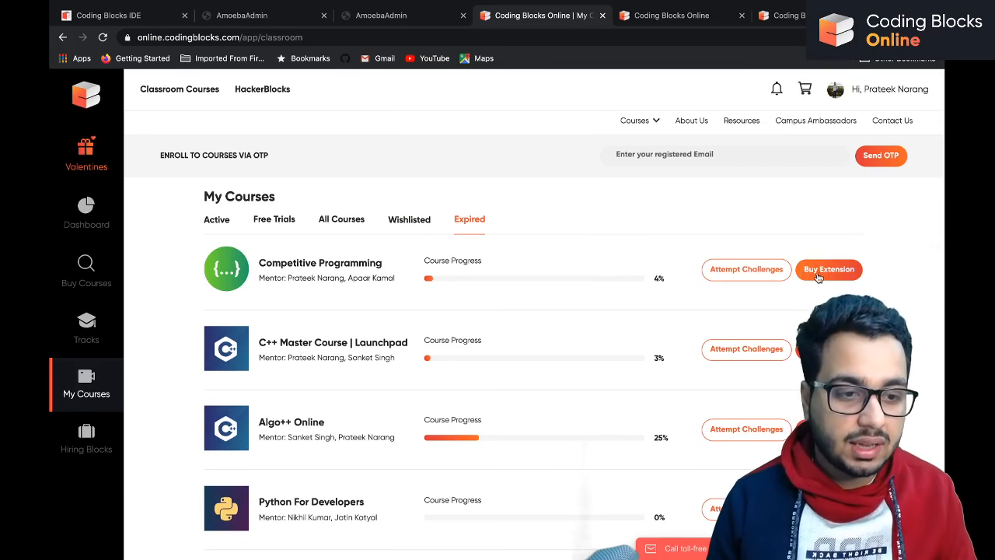
click(829, 269)
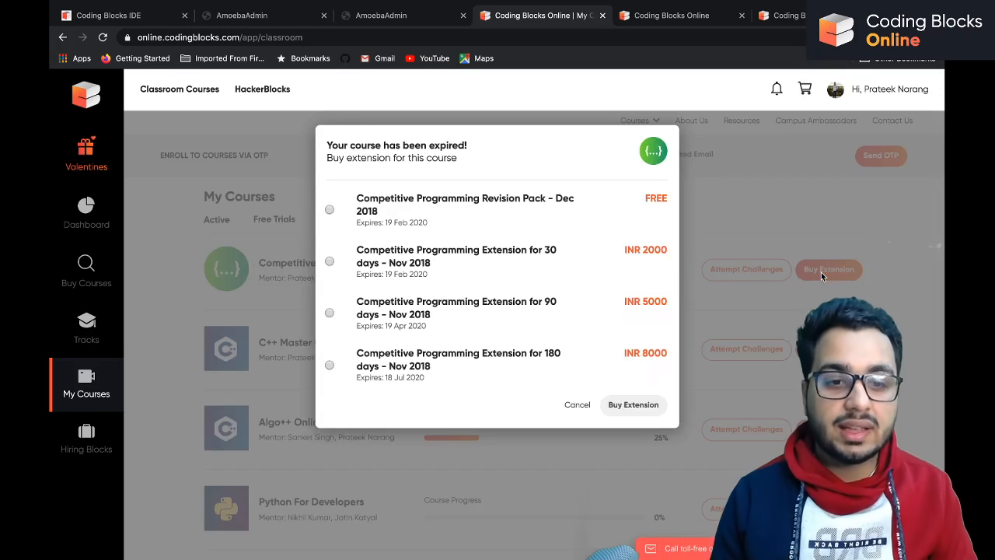
mouse_move(411, 240)
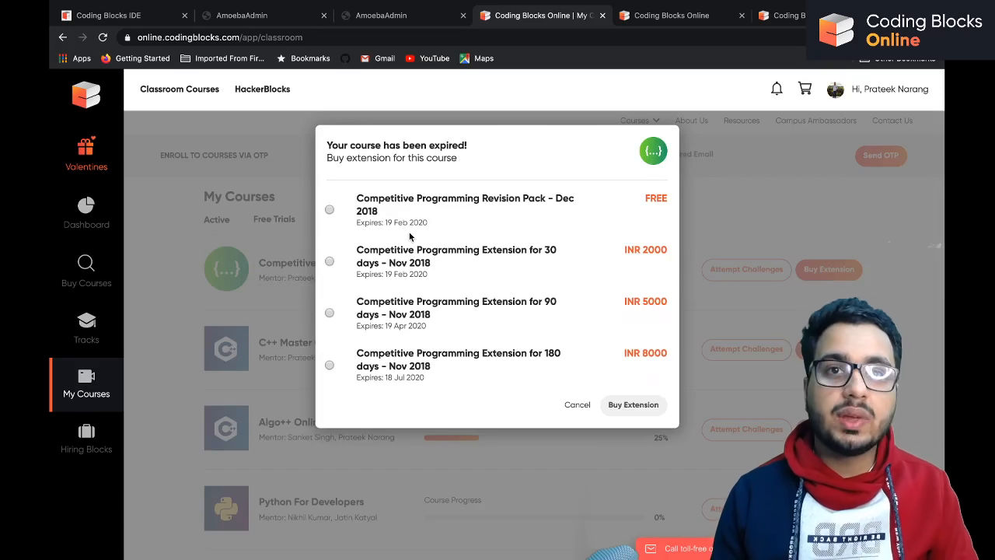
click(329, 209)
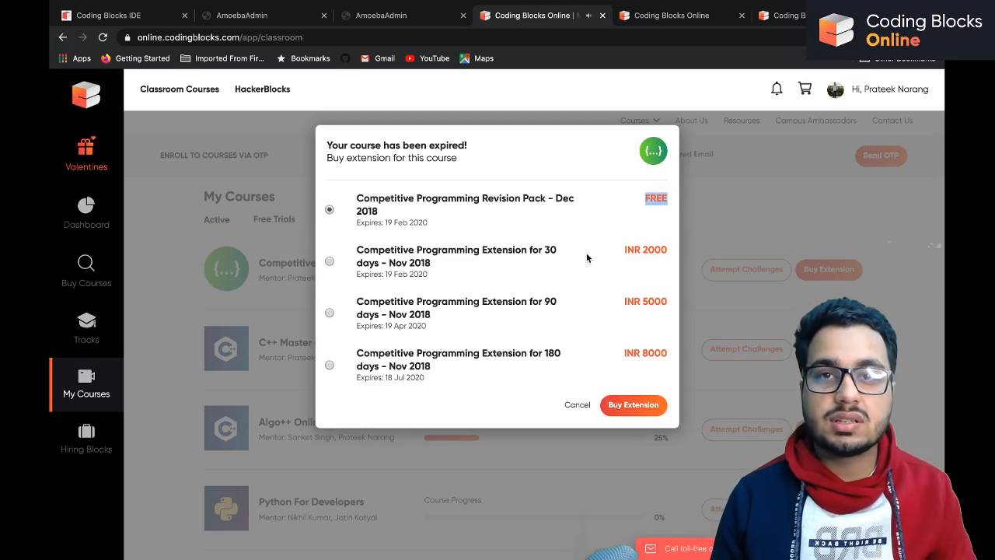
mouse_move(630, 192)
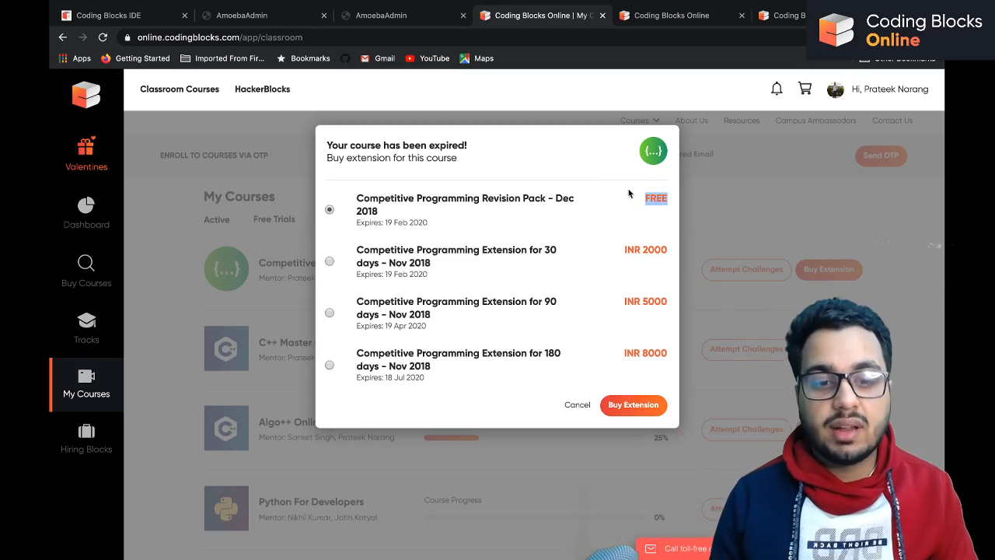
Cancel the extension dialog to return to the Expired courses list.
click(576, 404)
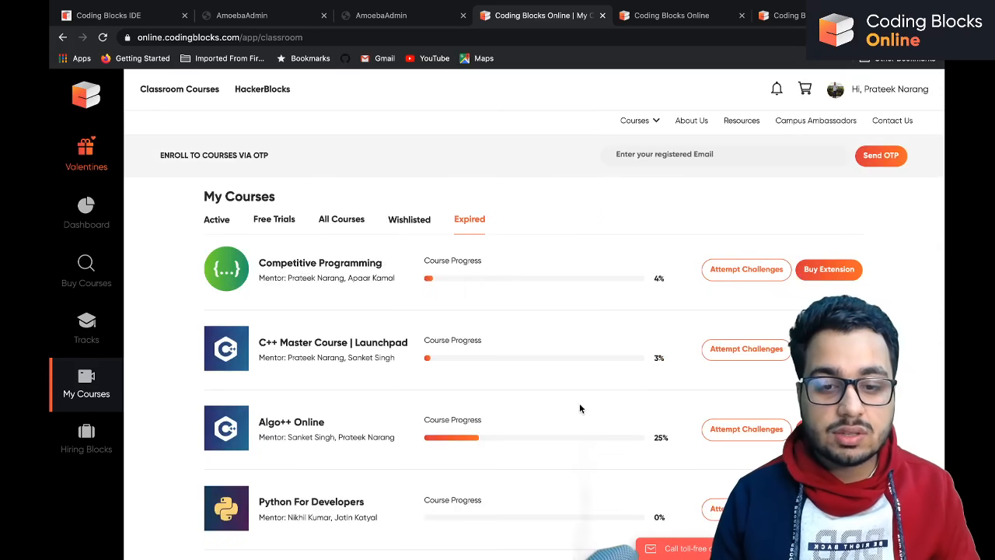
mouse_move(510, 307)
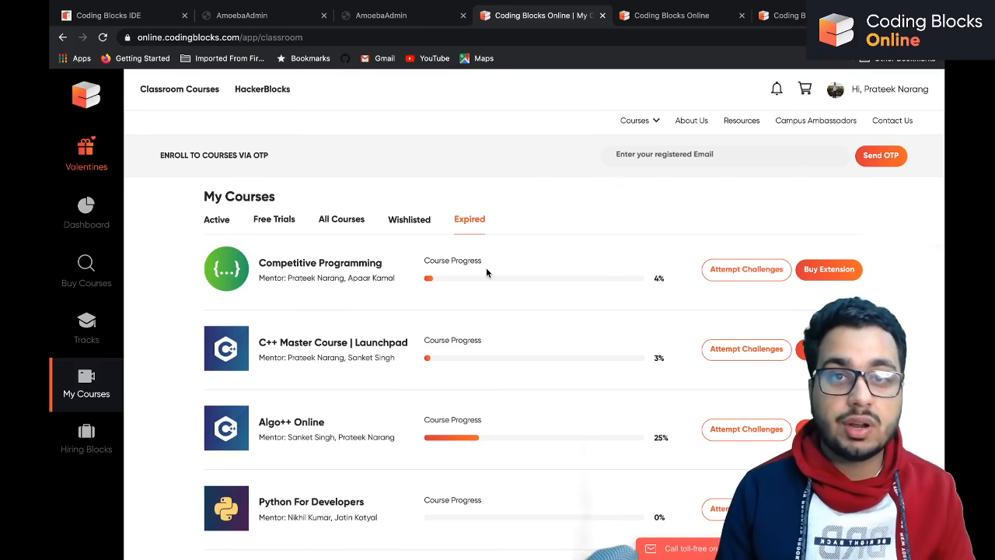
mouse_move(306, 250)
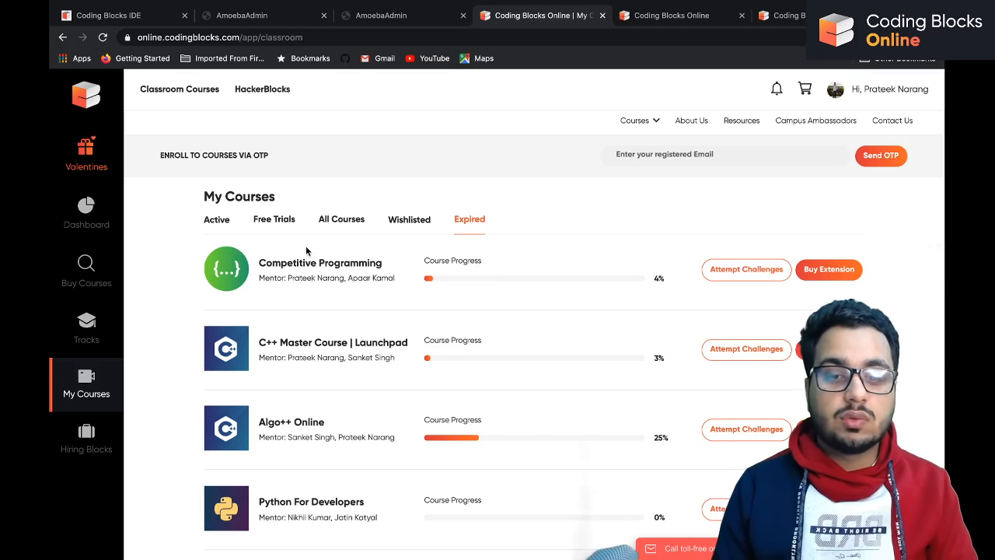
Go to Tracks and explore the Competitive Programming learning track.
click(87, 326)
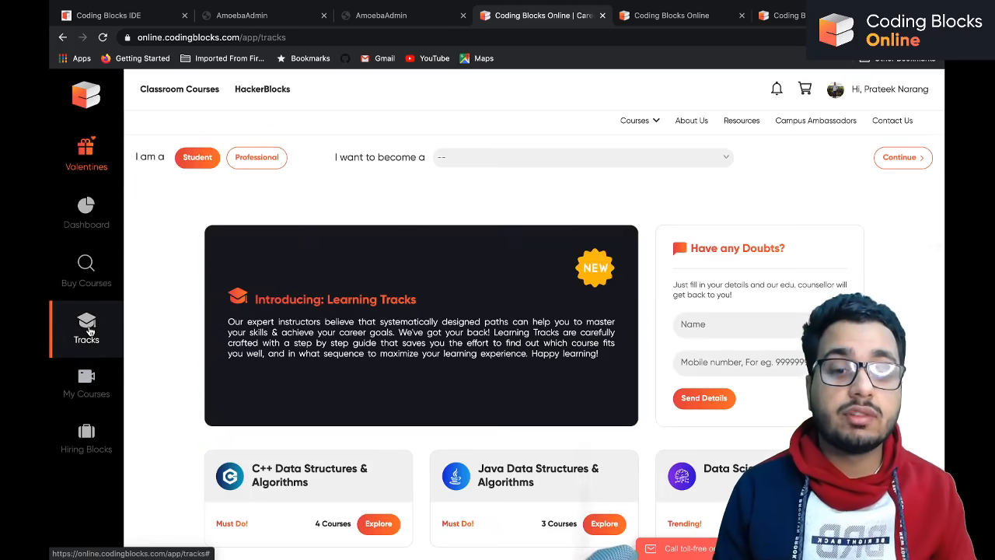
mouse_move(165, 422)
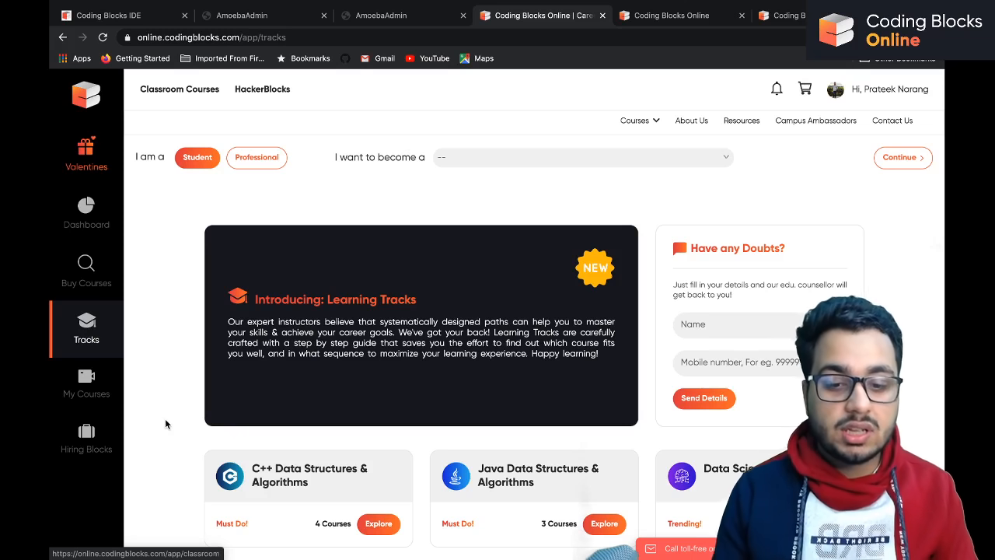
scroll(down, 3)
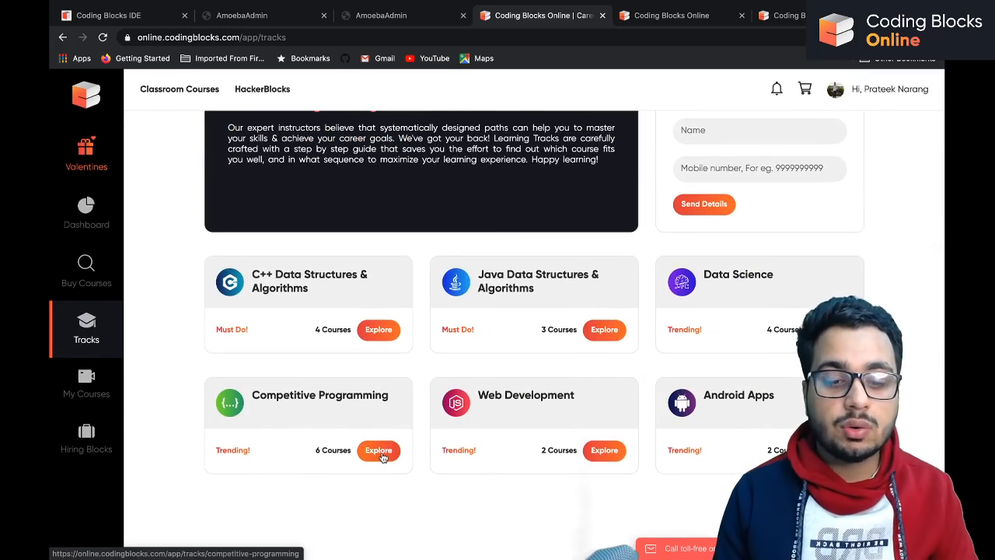
click(379, 450)
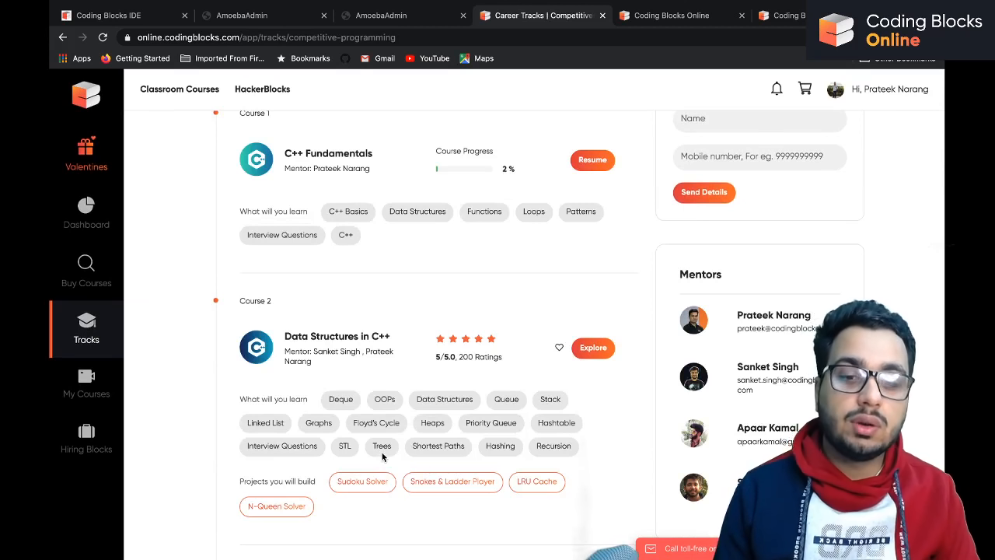
Look through the track's courses such as C++ Standard Template Library and Algorithms in C++.
scroll(up, 3)
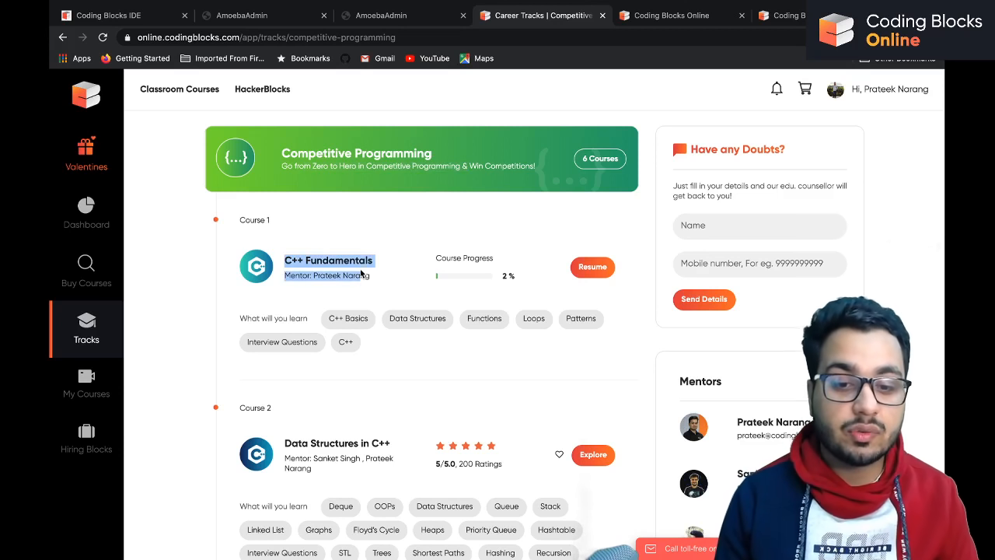
scroll(down, 3)
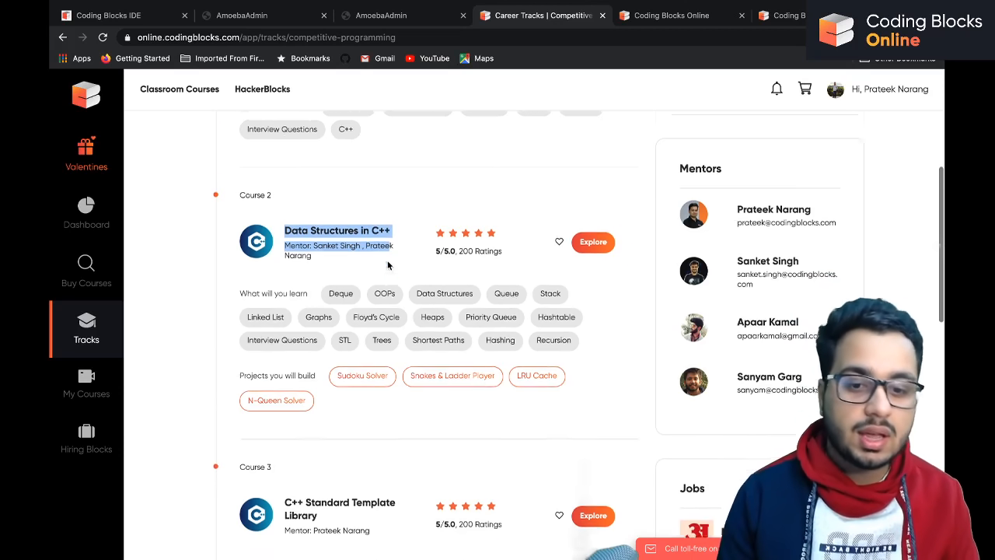
scroll(down, 3)
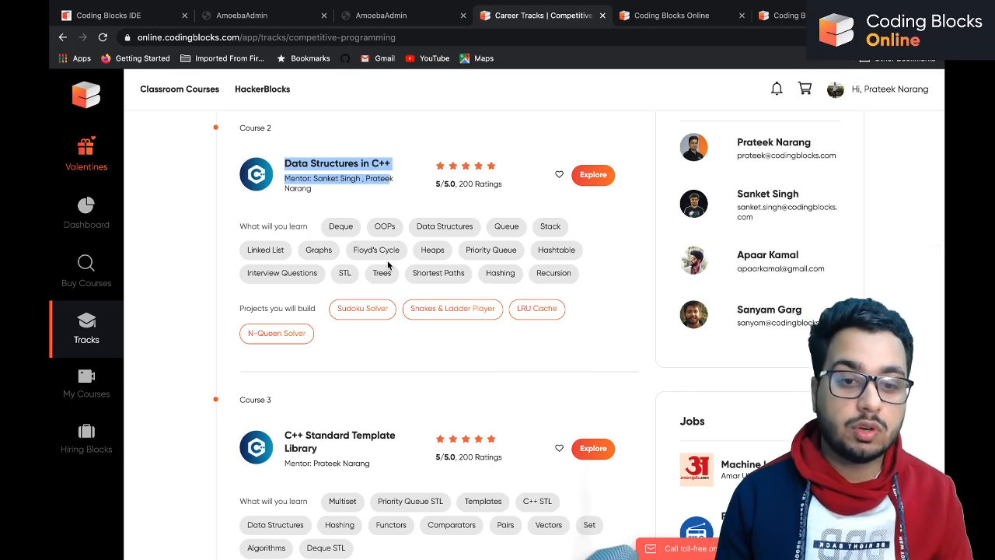
scroll(down, 3)
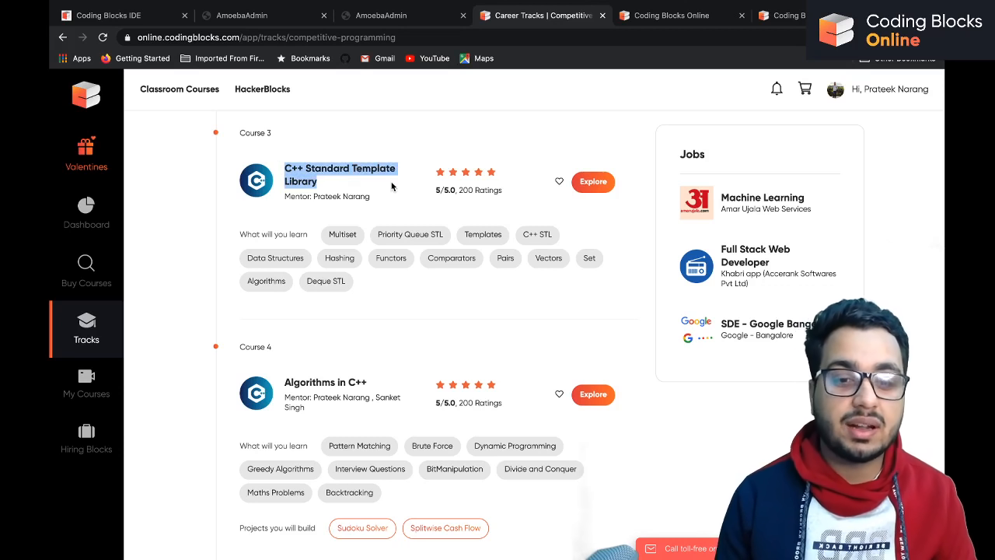
mouse_move(554, 196)
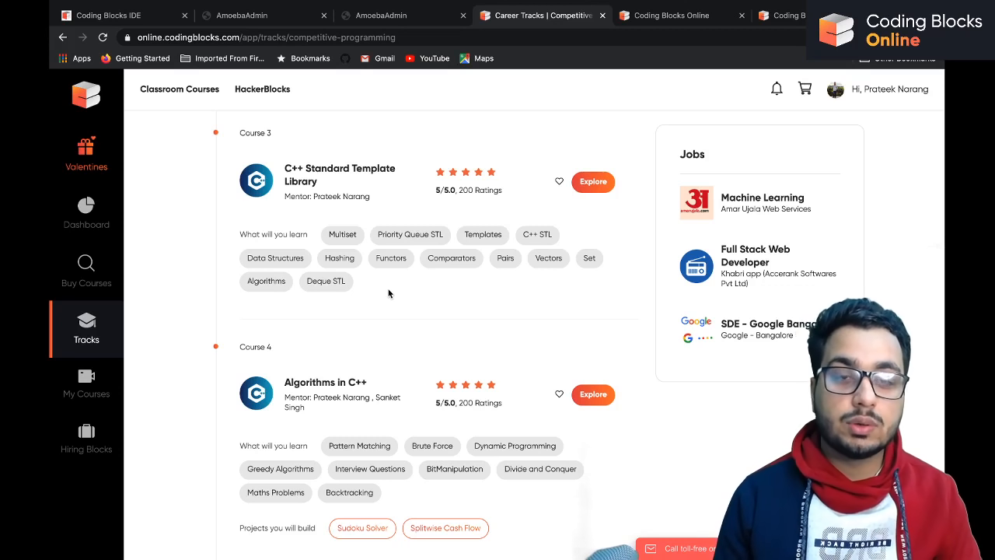
mouse_move(550, 217)
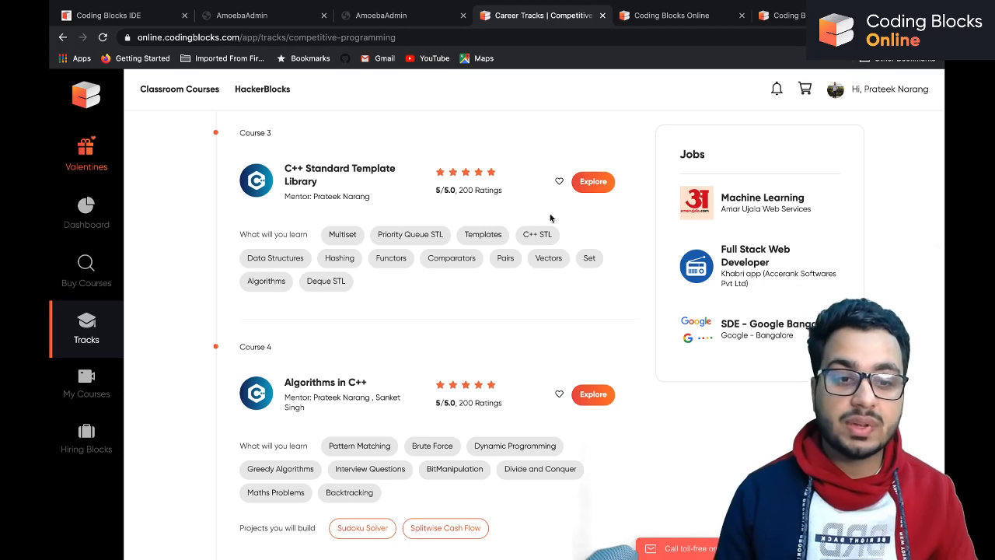
right_click(594, 180)
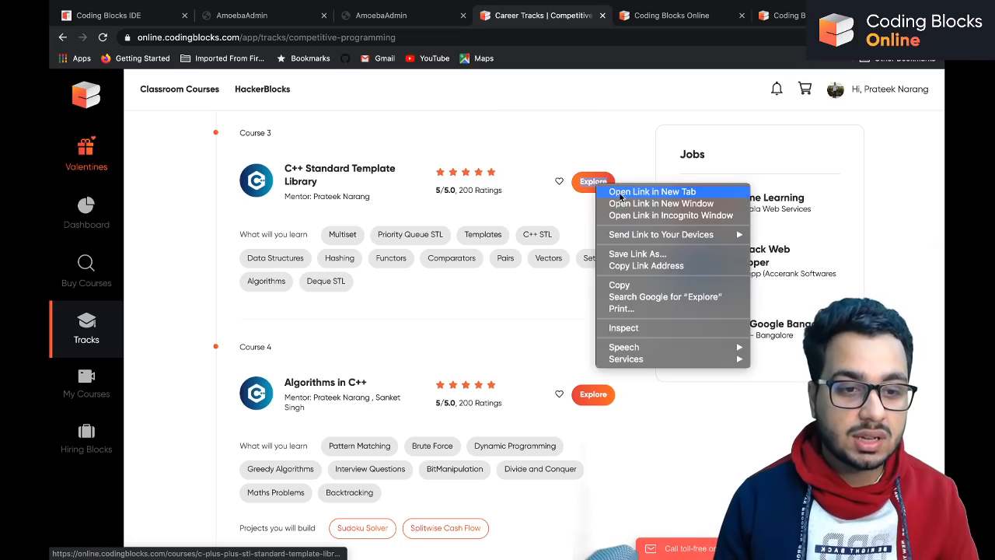
click(653, 191)
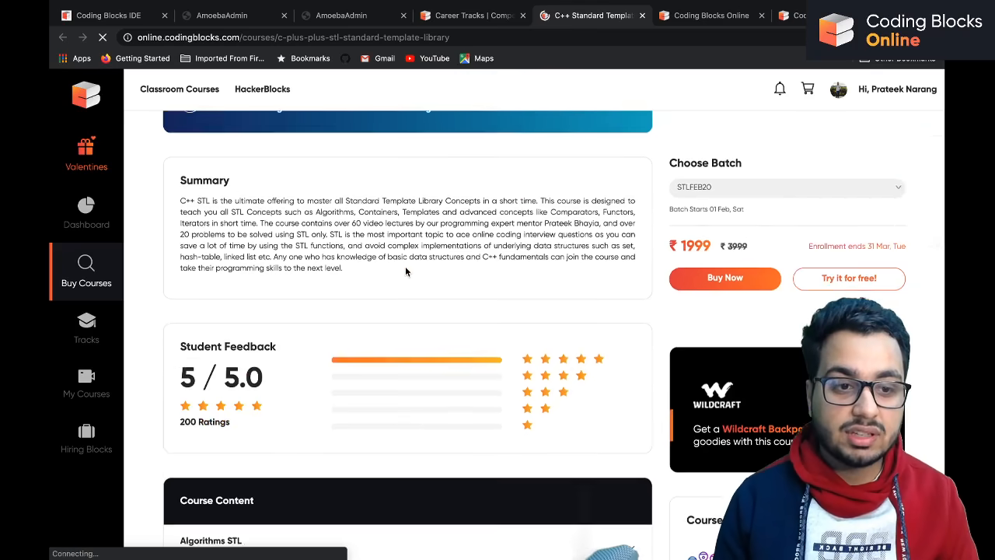
scroll(down, 3)
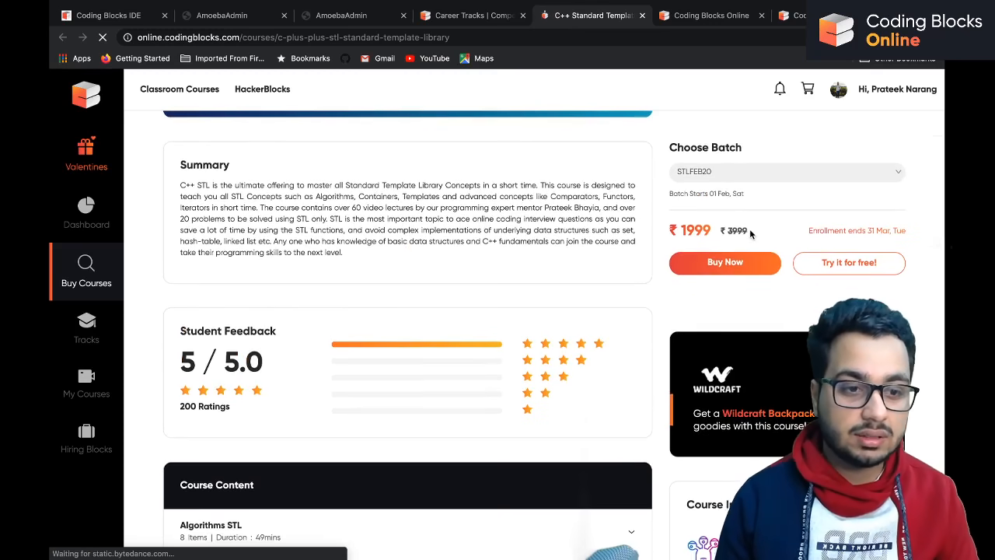
scroll(up, 3)
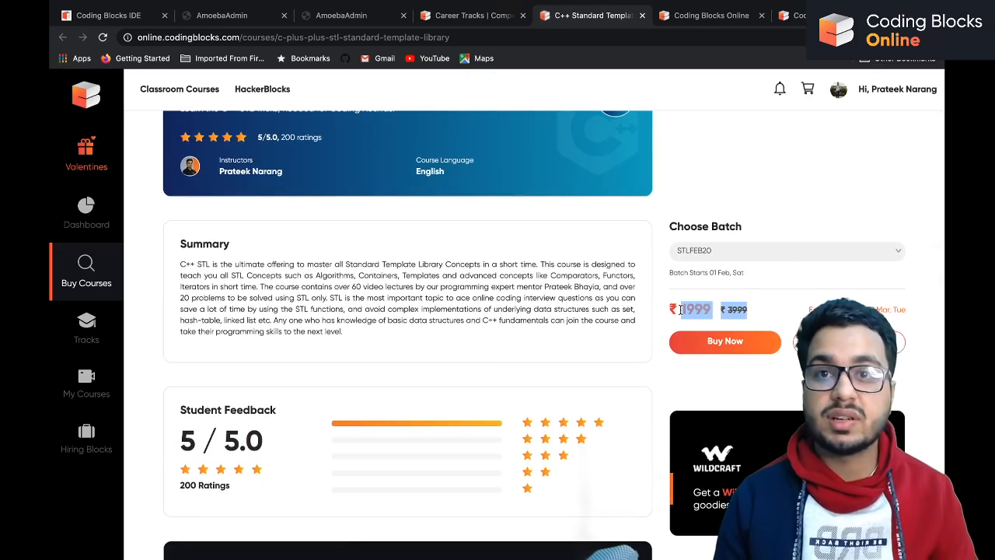
scroll(down, 3)
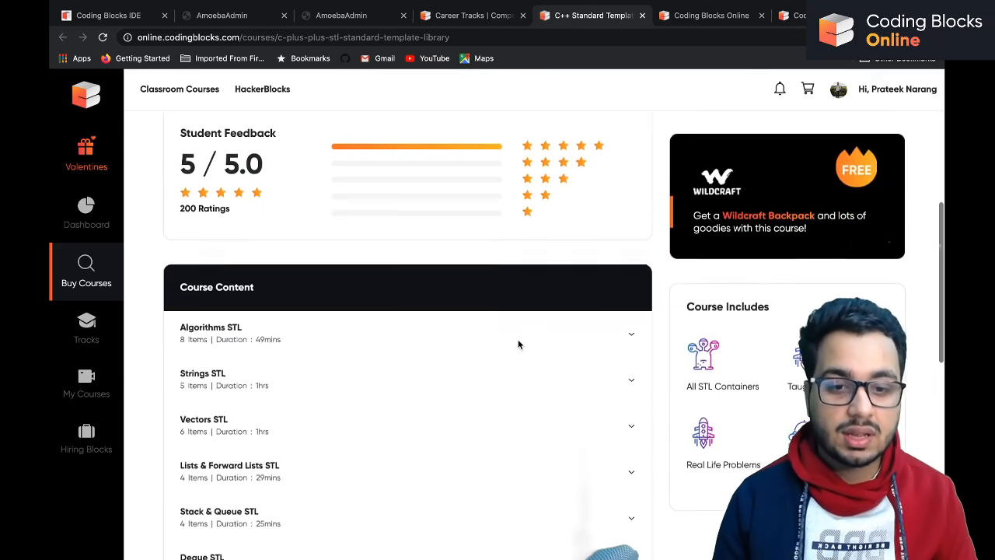
scroll(down, 3)
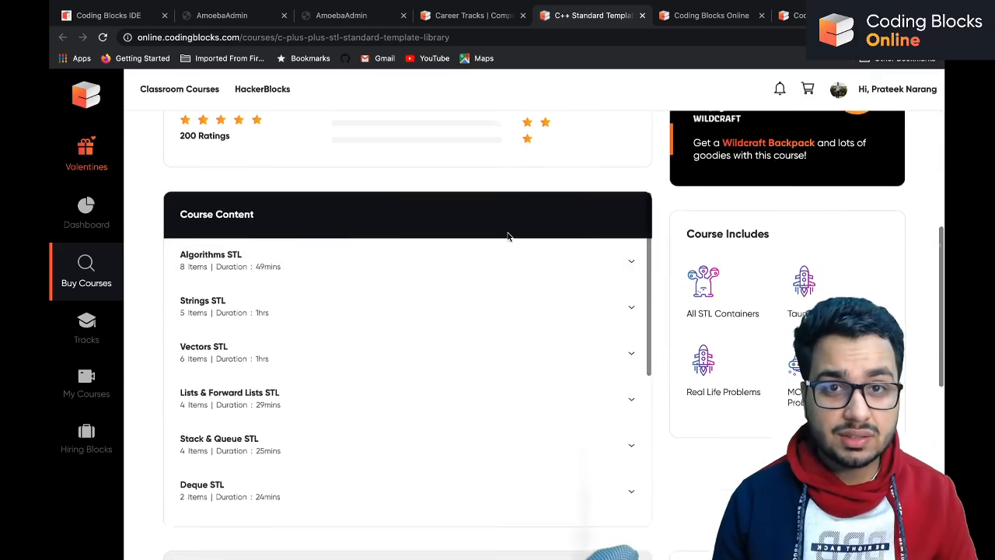
scroll(down, 3)
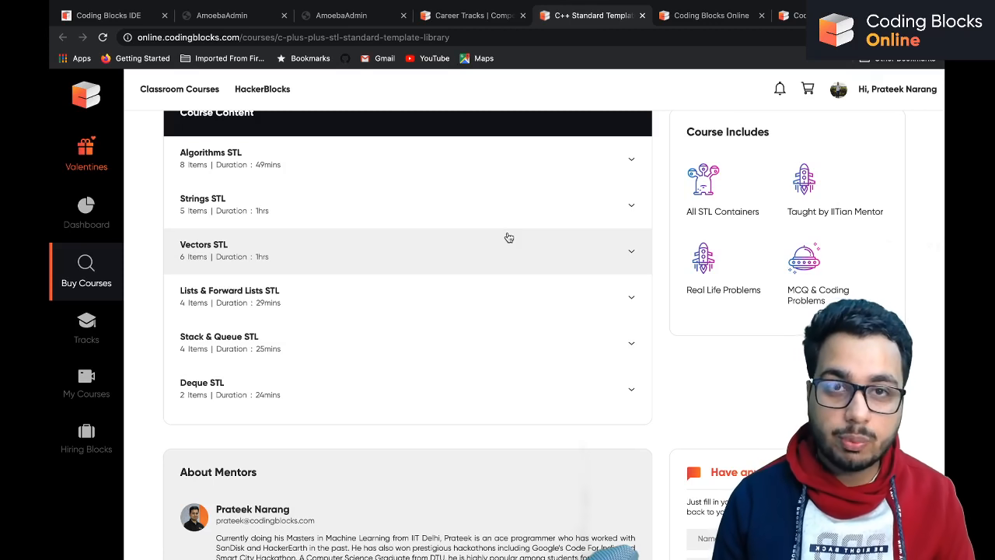
mouse_move(485, 187)
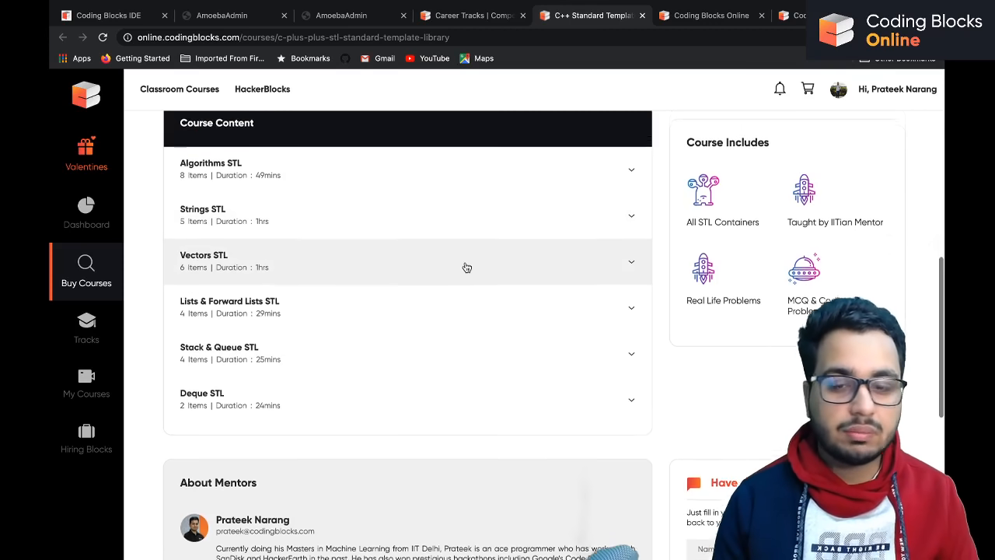
scroll(down, 3)
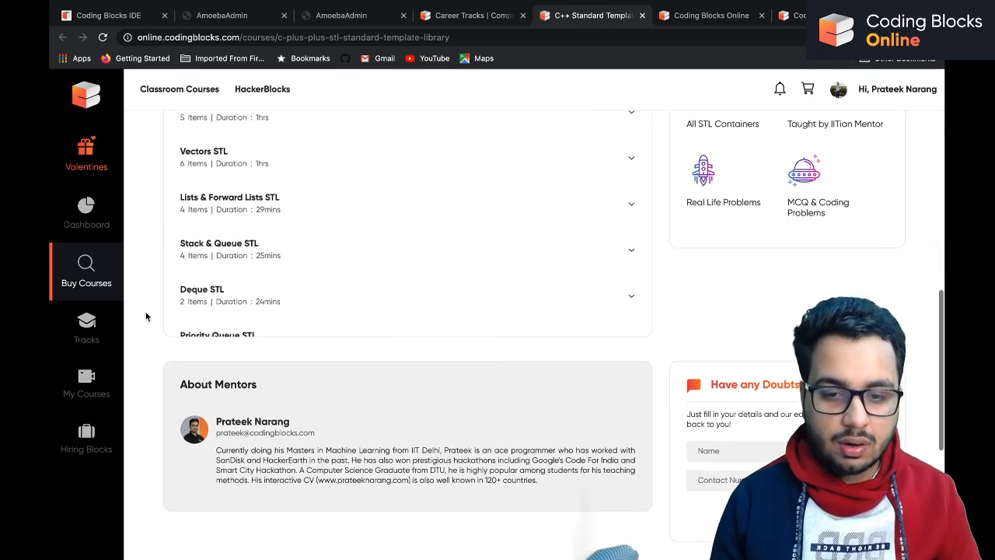
scroll(down, 3)
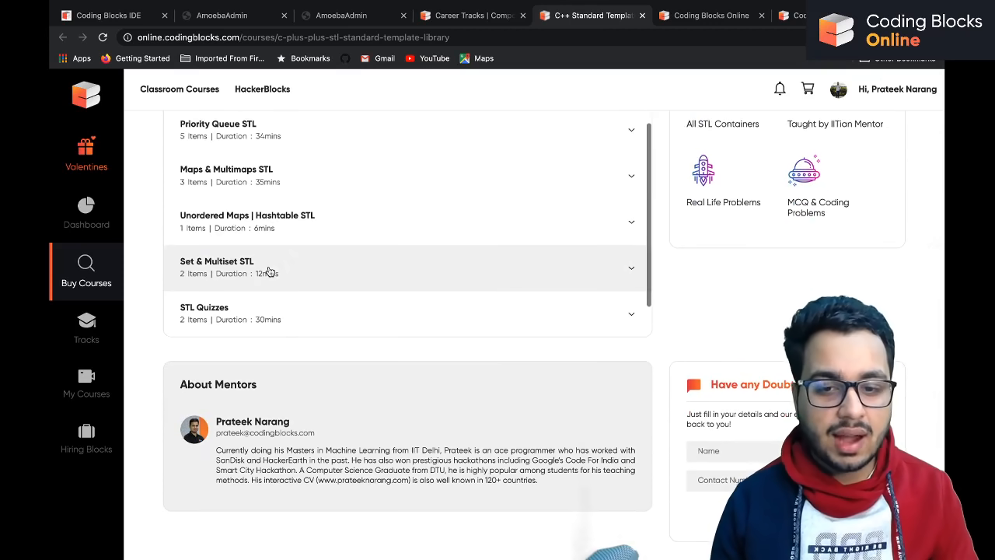
scroll(down, 3)
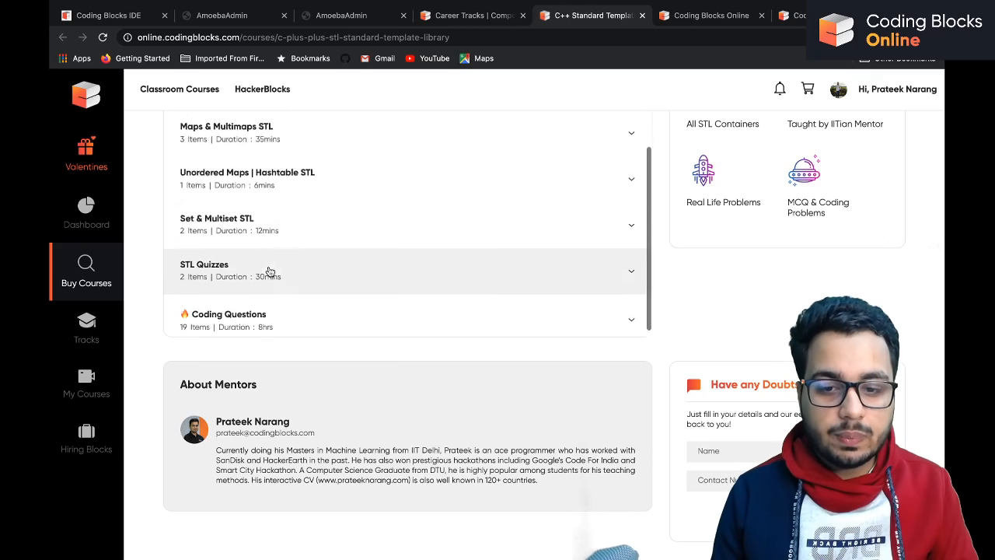
scroll(up, 3)
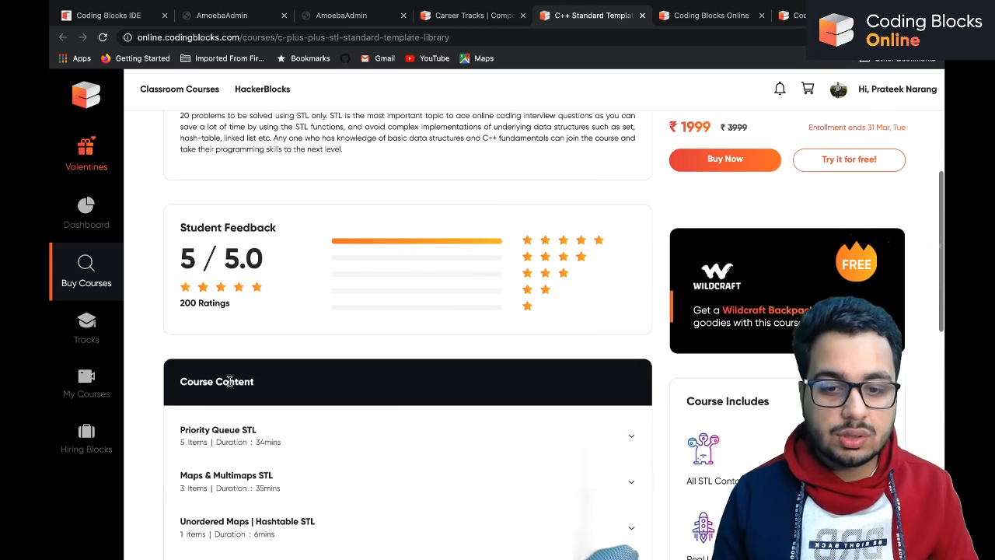
scroll(up, 3)
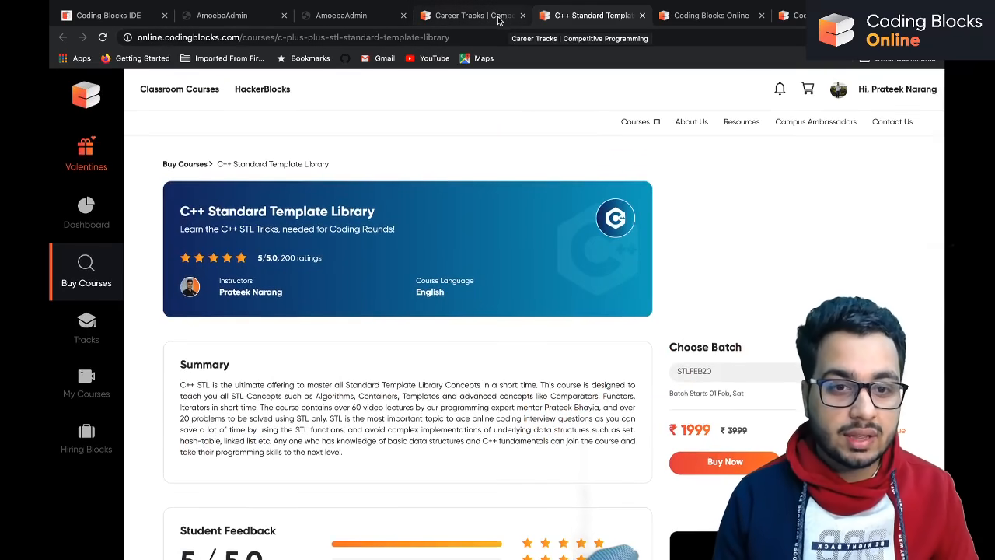
Revisit the Valentines 20% off winning, return to the C++ STL course page and head to Tracks.
click(87, 154)
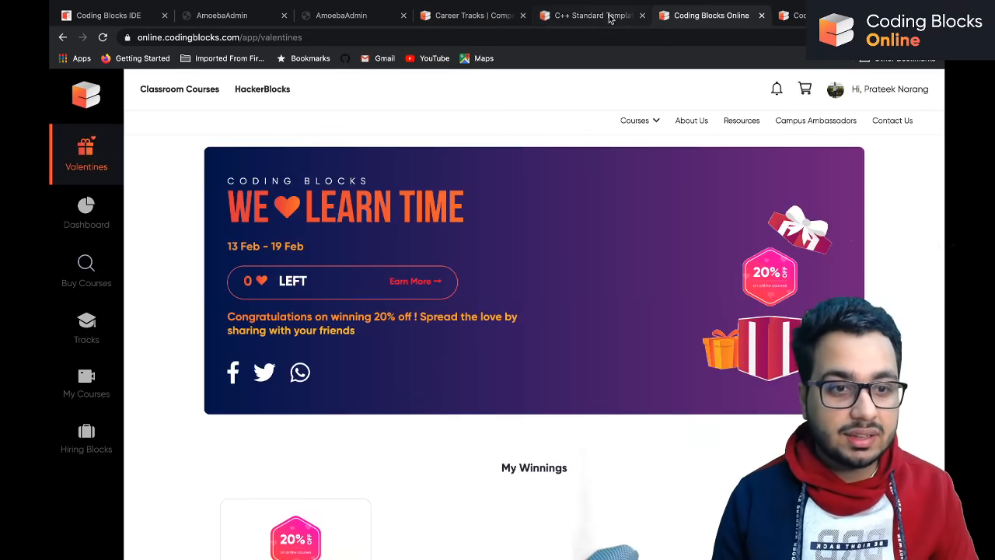
mouse_move(592, 15)
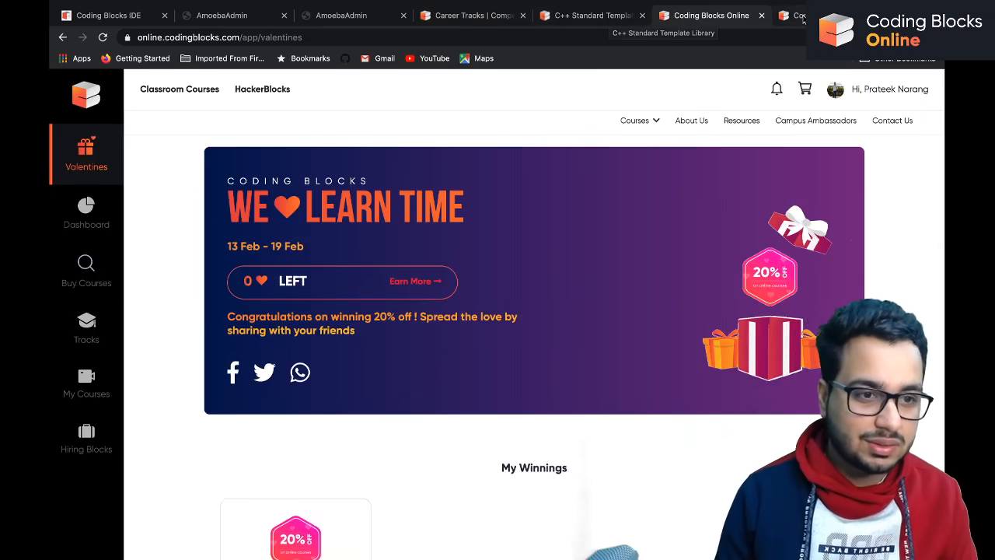
click(591, 16)
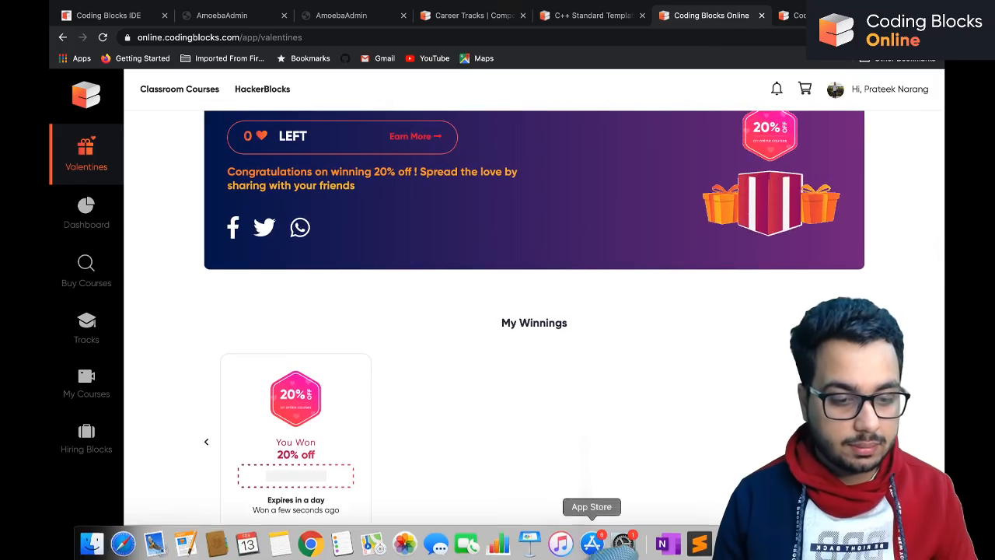
click(588, 15)
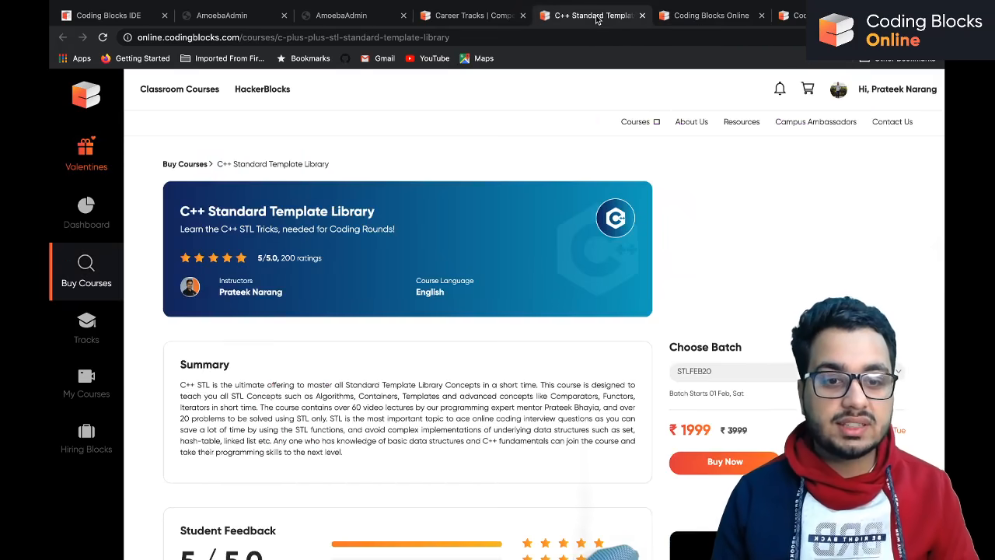
click(88, 326)
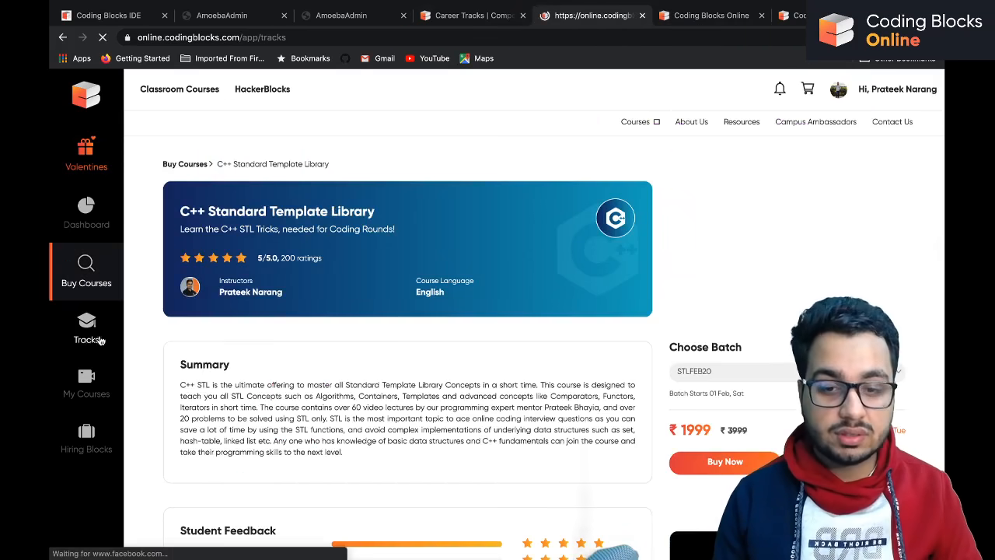
Review the Competitive Programming track's courses down to Course 5 Competitive Programming and Course 6 Dynamic Programming.
click(87, 326)
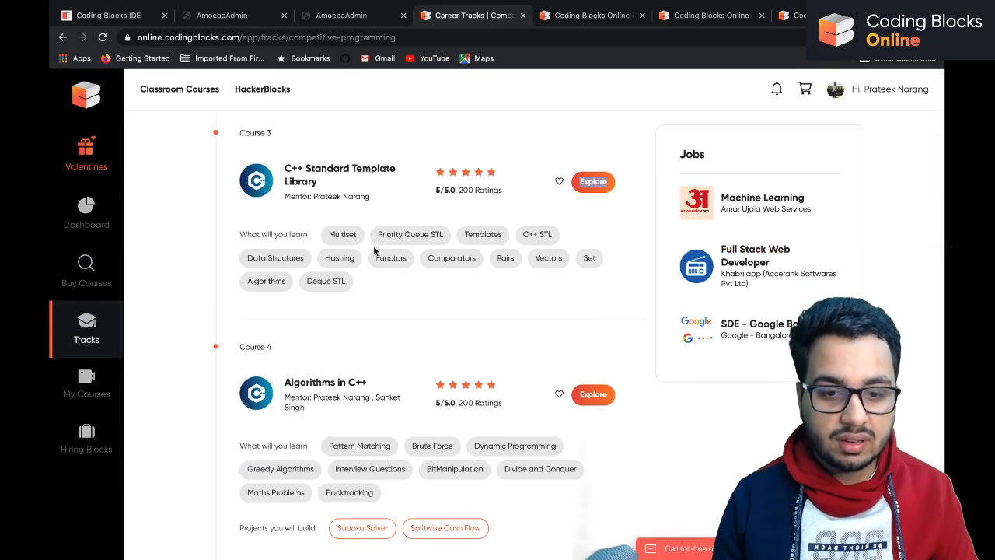
scroll(down, 3)
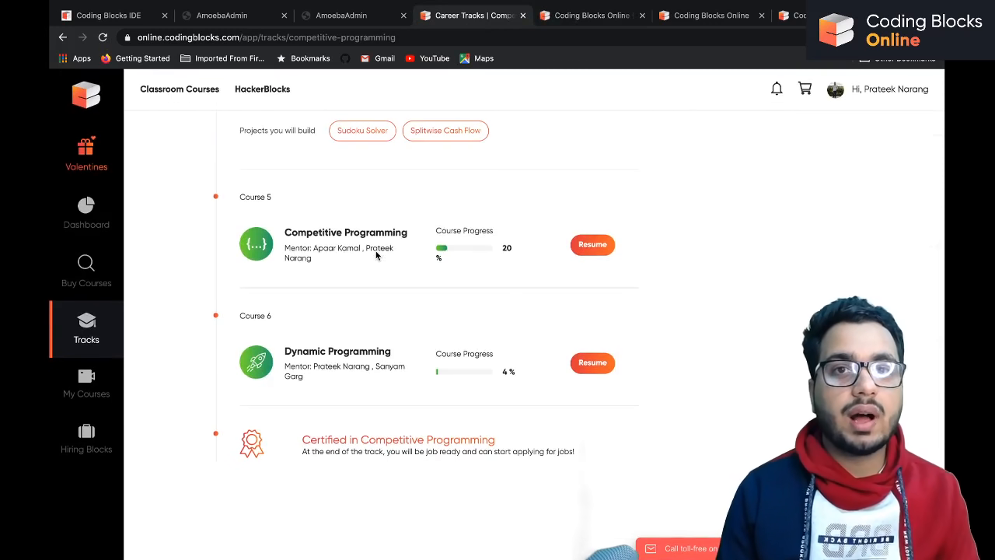
scroll(up, 3)
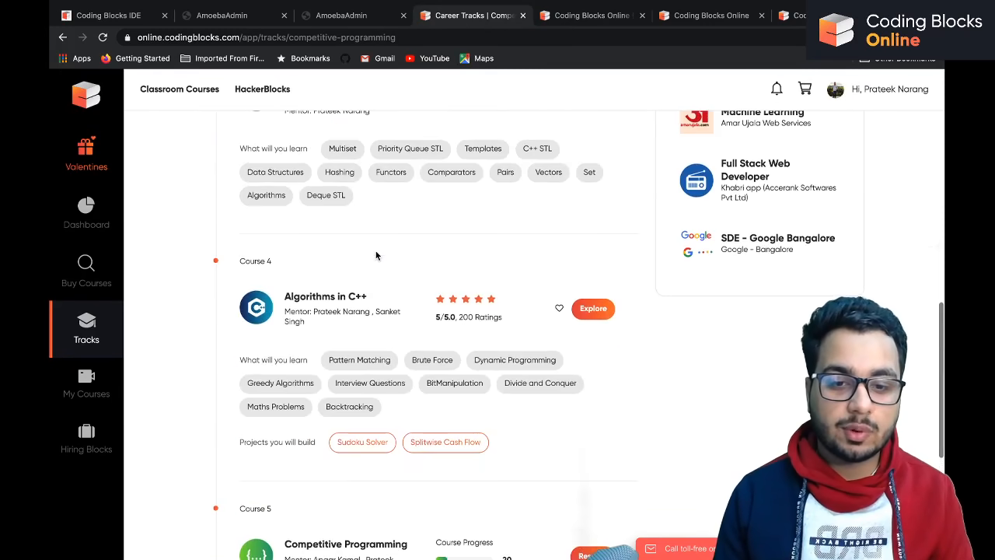
scroll(up, 3)
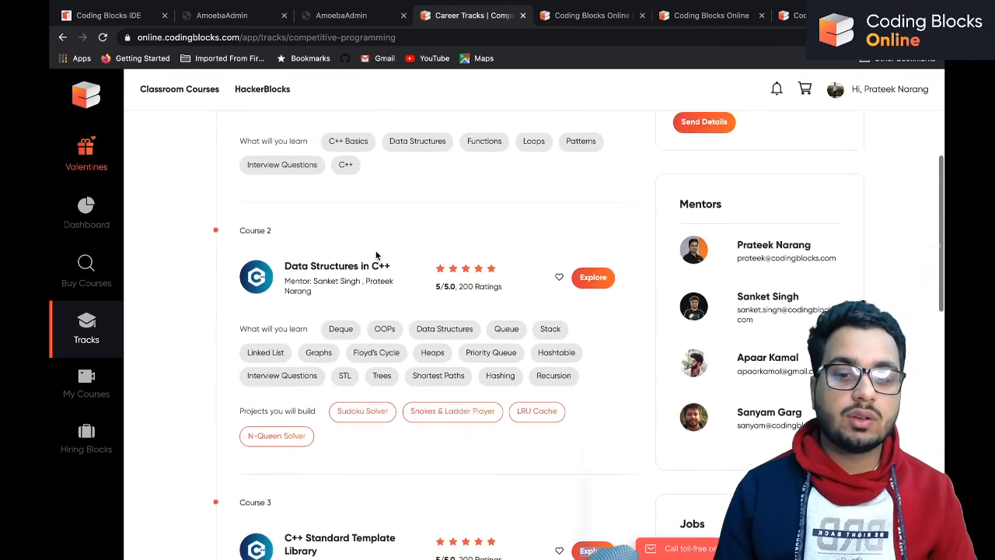
scroll(down, 3)
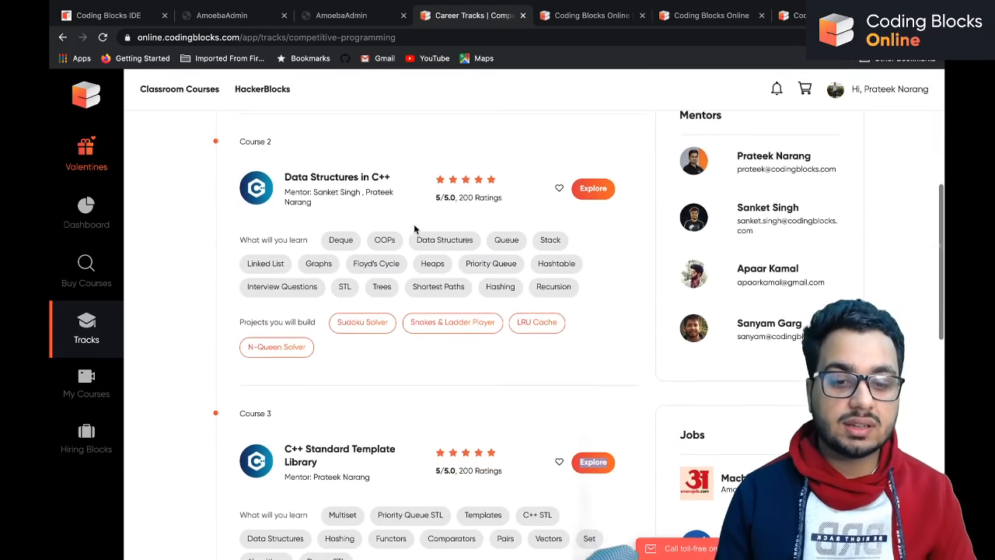
scroll(down, 3)
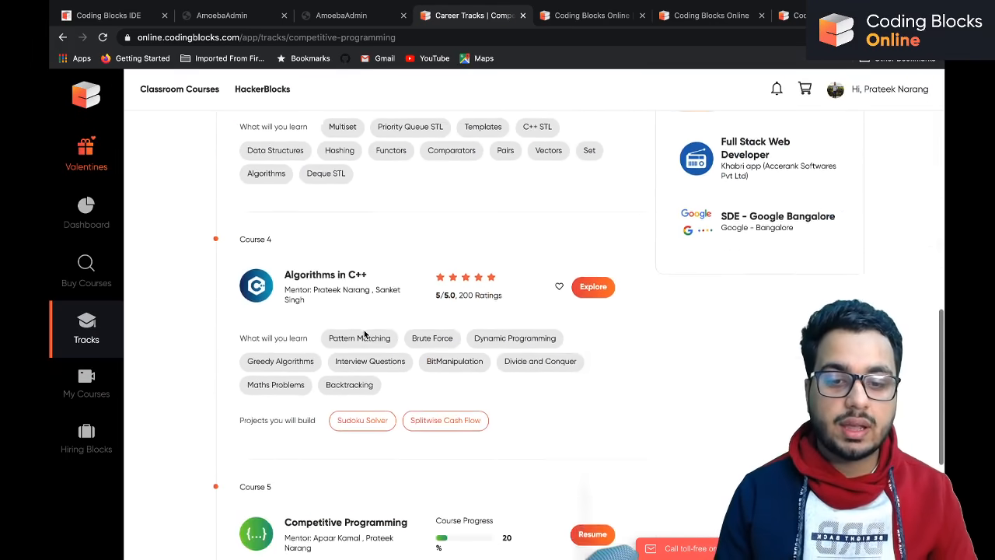
scroll(down, 3)
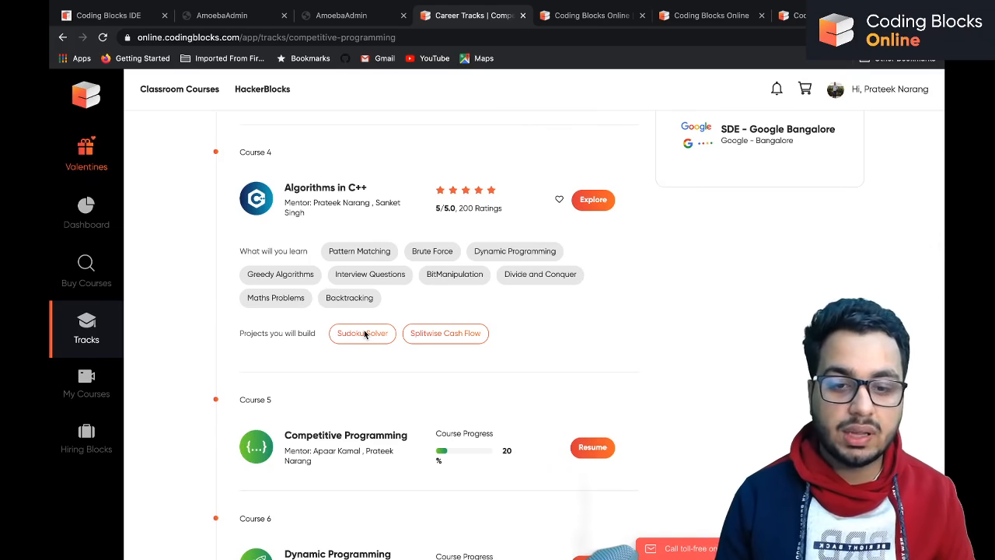
scroll(down, 3)
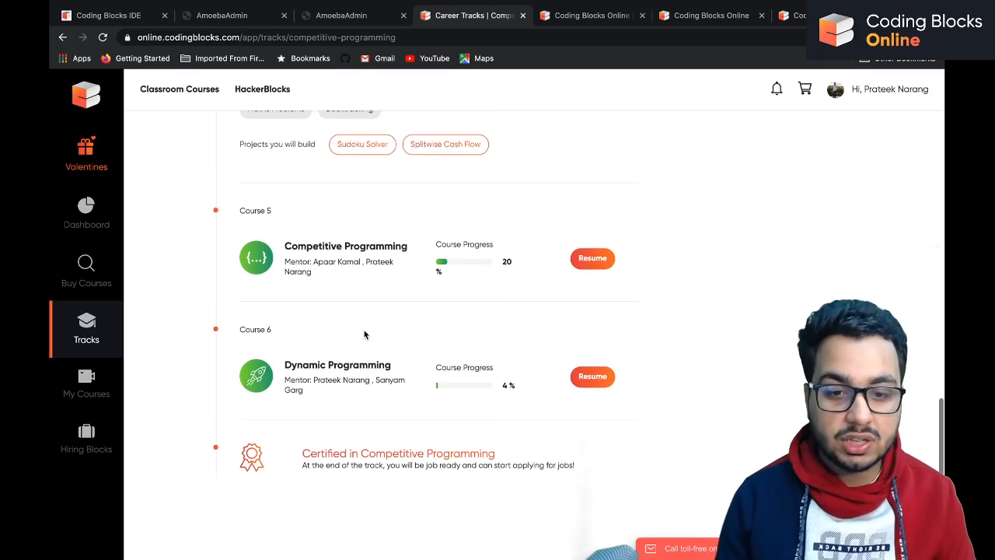
mouse_move(479, 275)
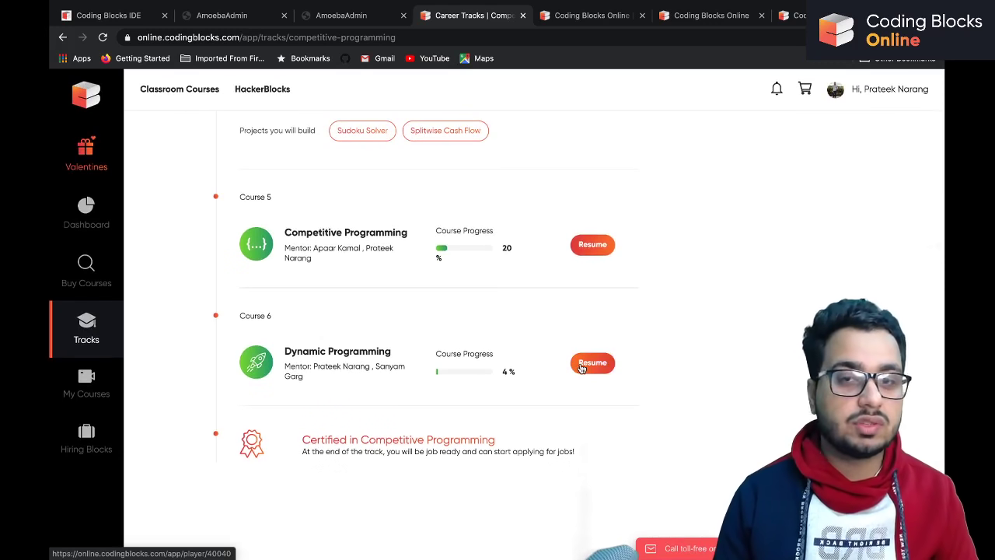
Resume the Dynamic Programming course and play the Top Down DP Fibonacci lecture video.
click(593, 364)
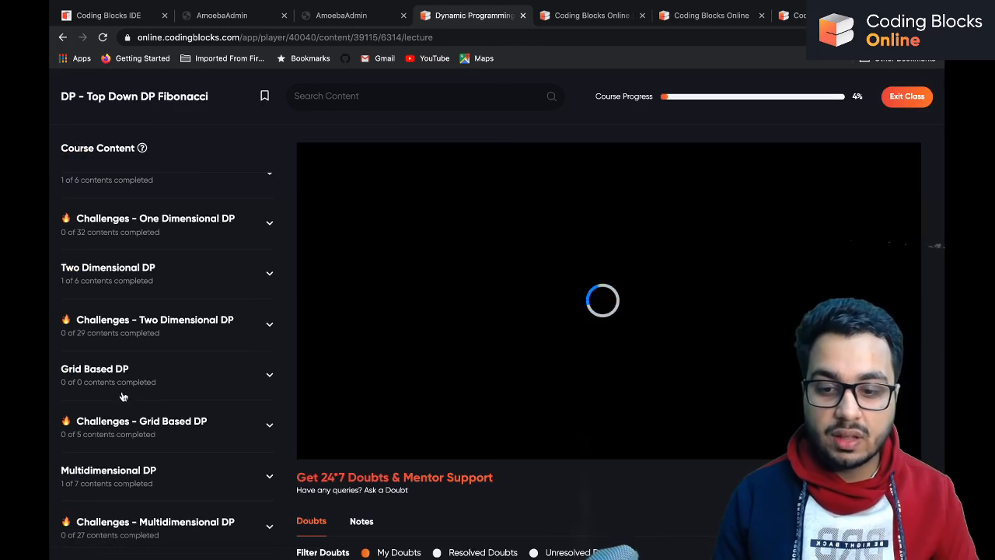
scroll(down, 3)
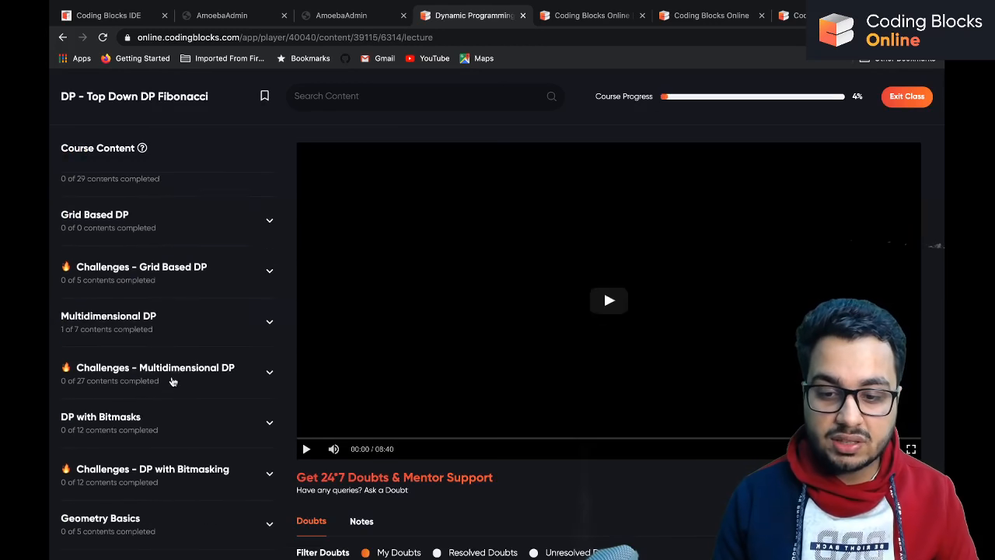
scroll(down, 3)
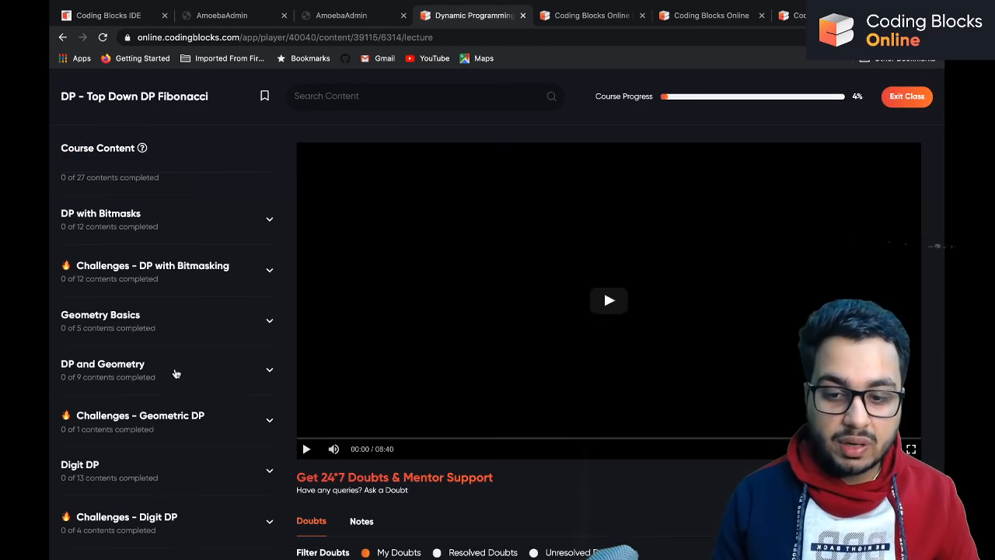
scroll(down, 3)
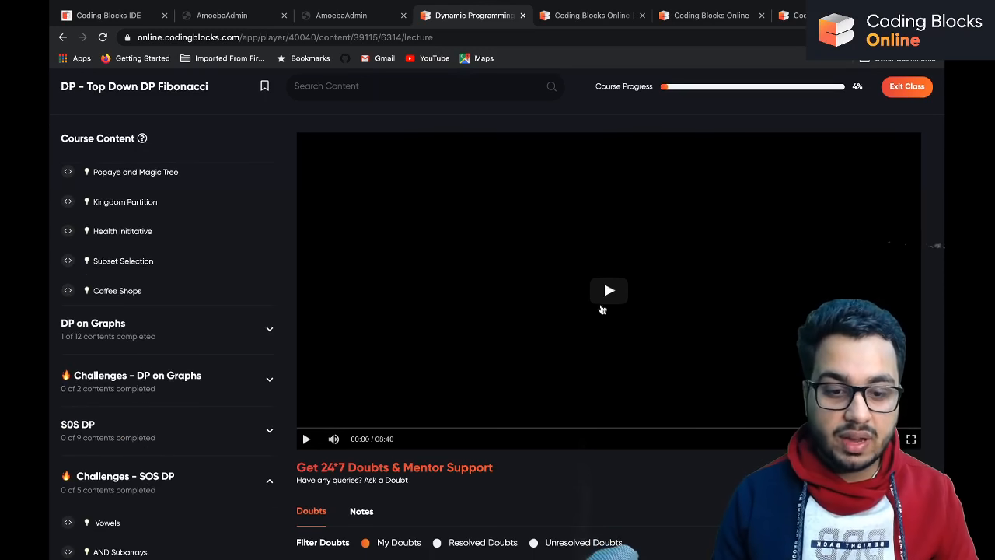
click(609, 291)
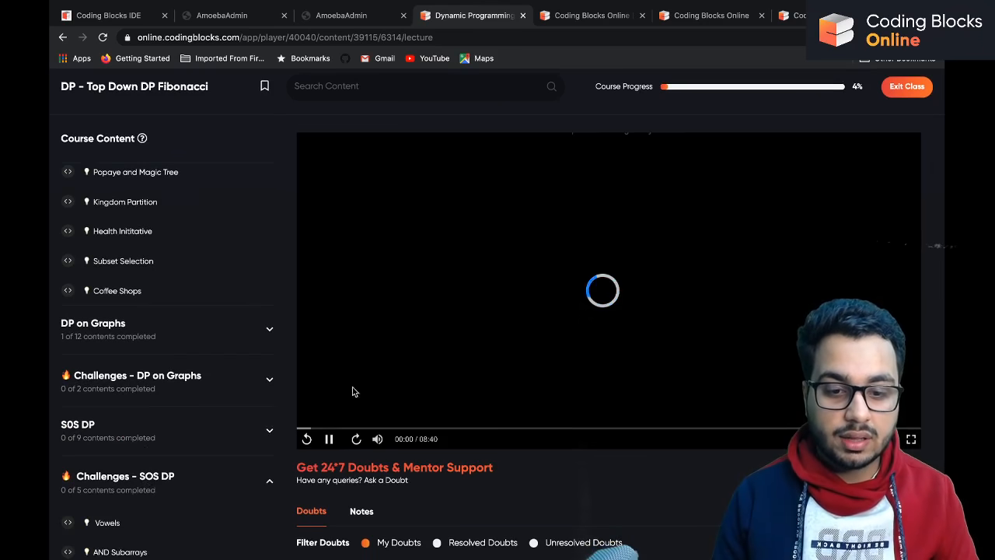
click(329, 439)
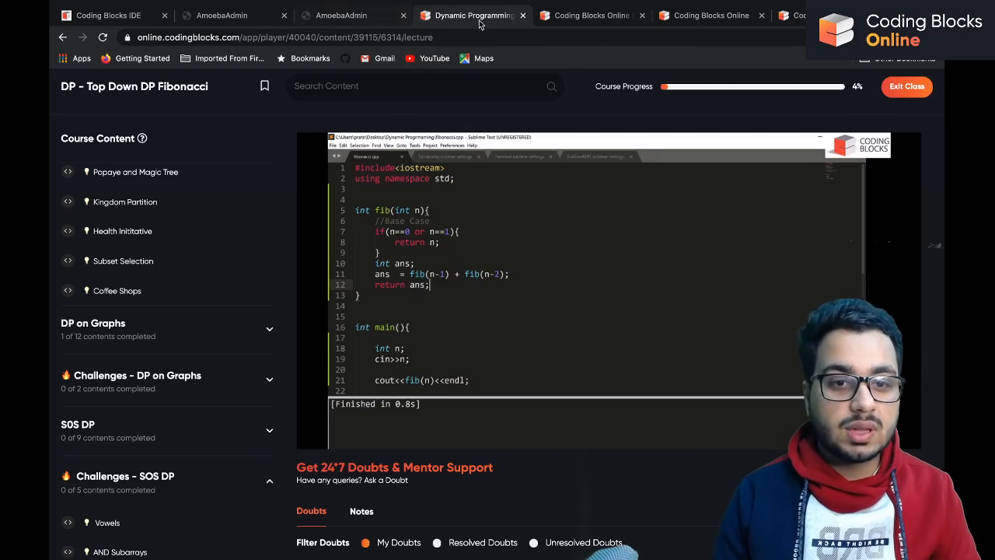
mouse_move(907, 87)
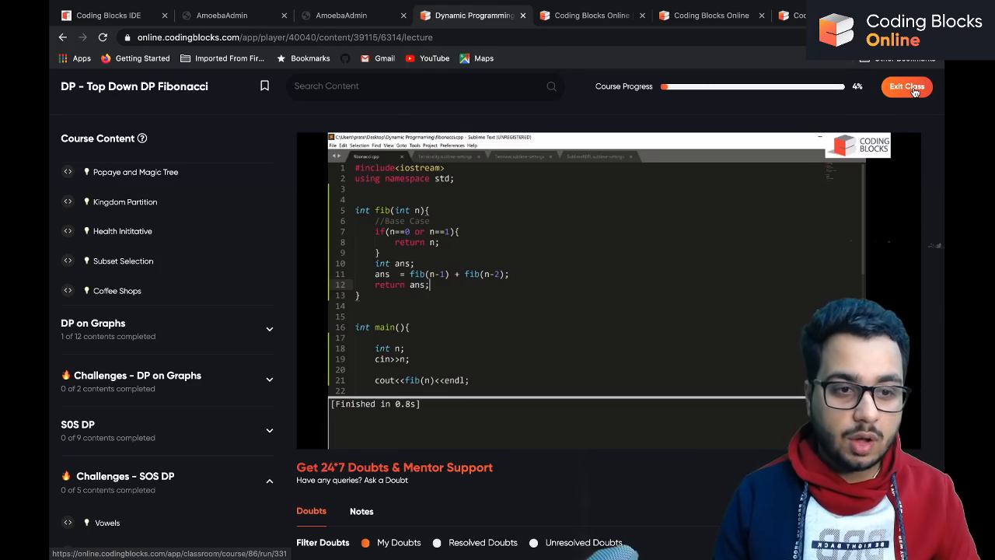
Leave the lecture player for the Dynamic Programming classroom overview page.
click(906, 87)
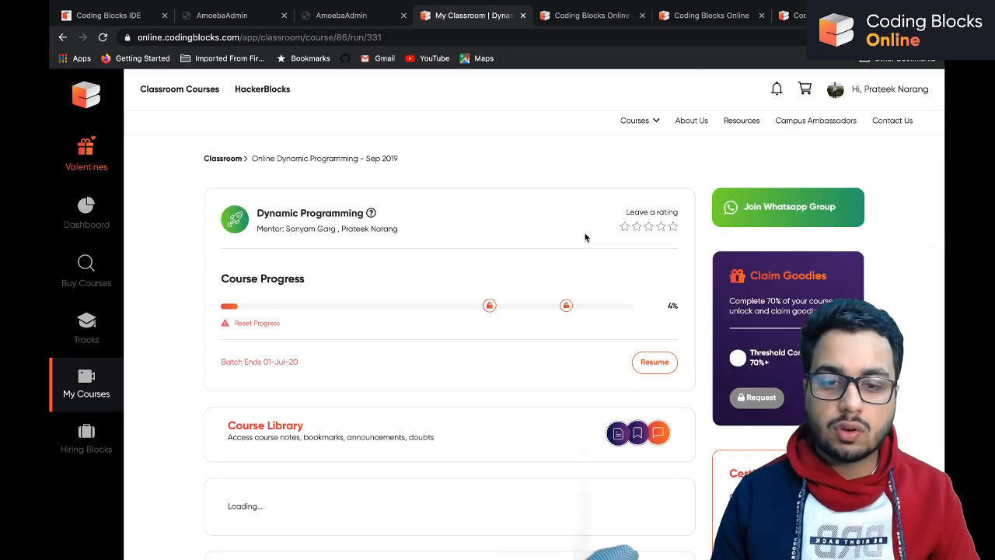
click(653, 360)
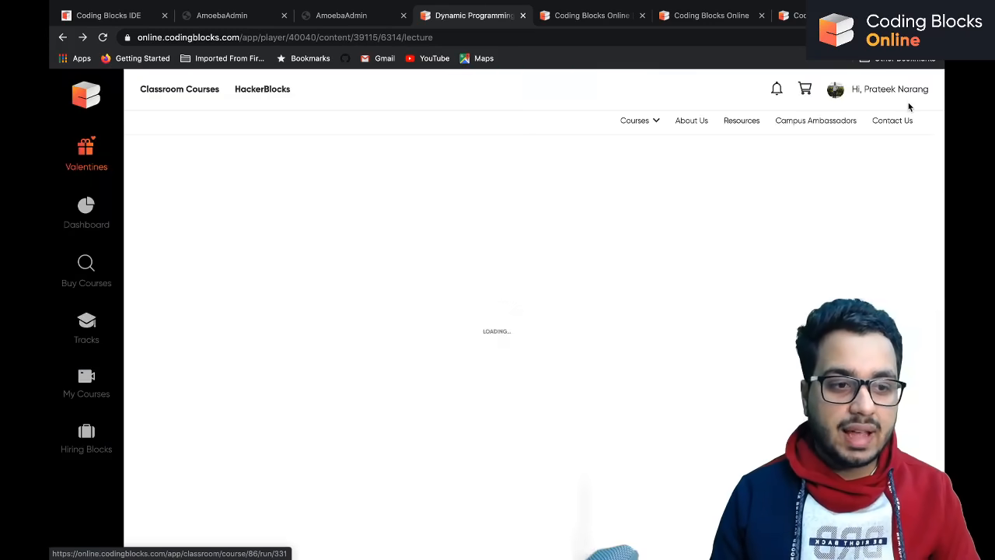
click(86, 385)
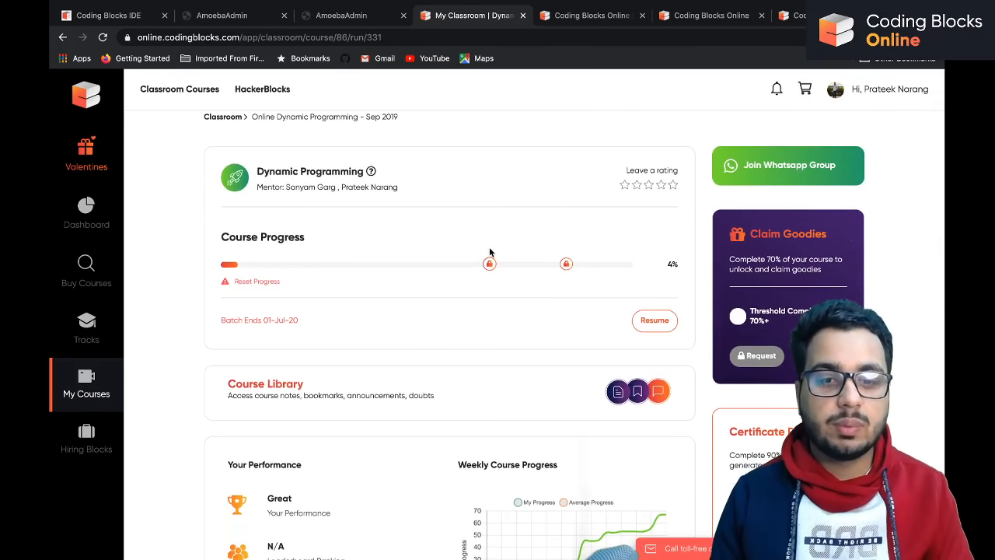
Review progress, the performance chart and Course Introduction, dismissing the send-a-message popup.
scroll(down, 3)
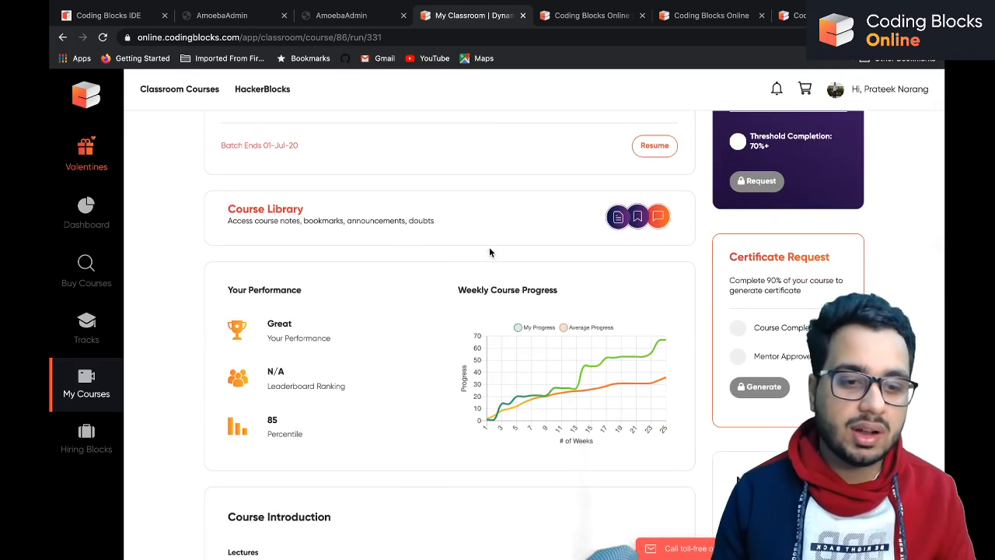
scroll(down, 3)
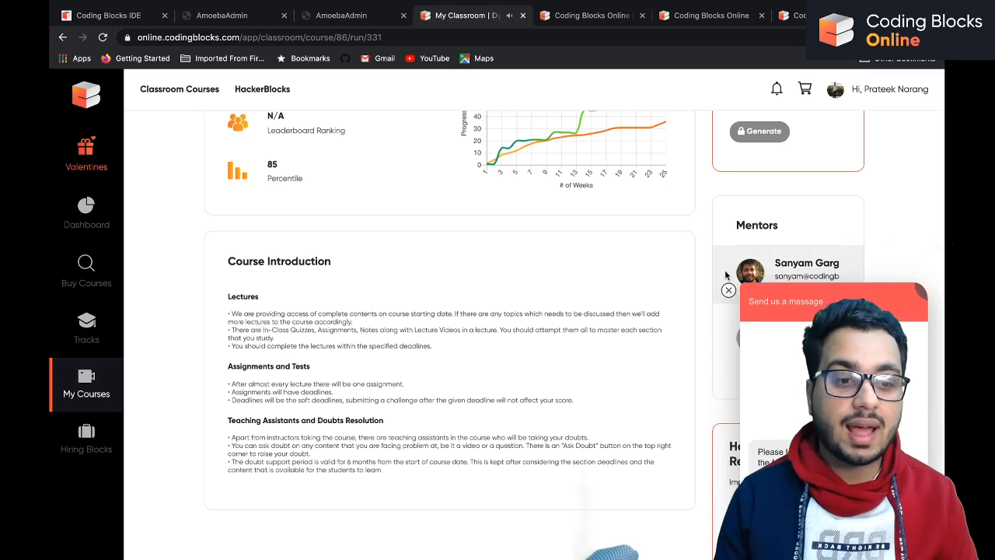
click(728, 291)
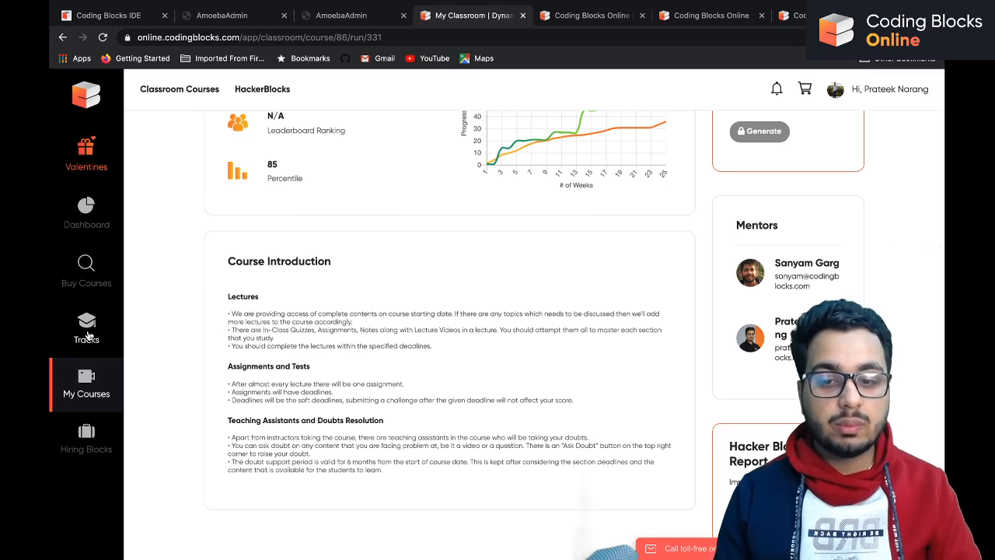
Browse the Competitive Programming track from the learning tracks page.
click(87, 326)
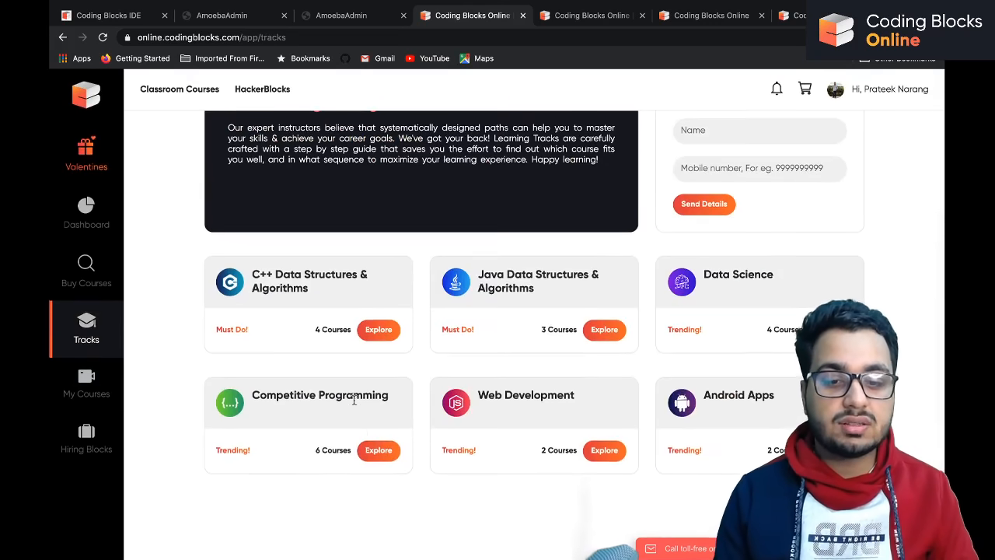
click(379, 450)
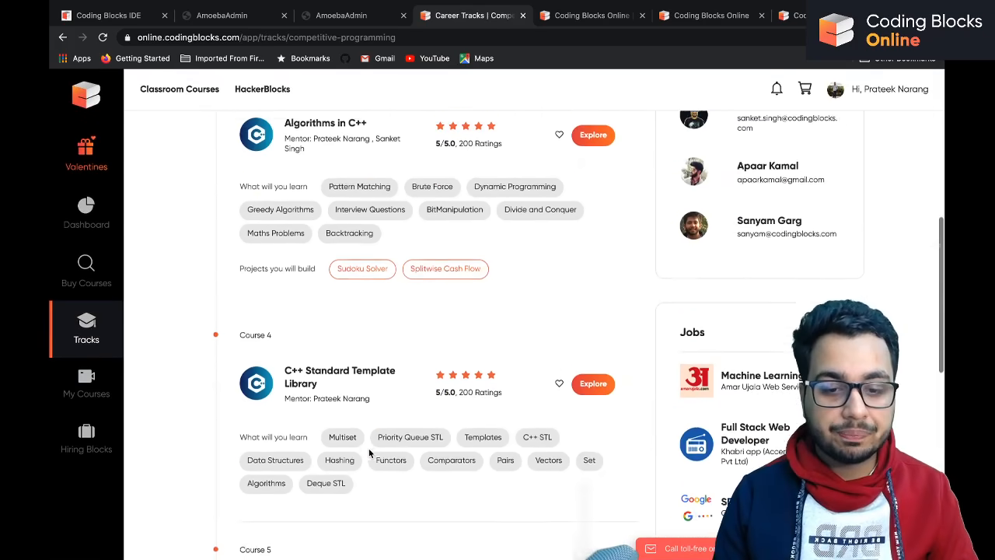
scroll(down, 3)
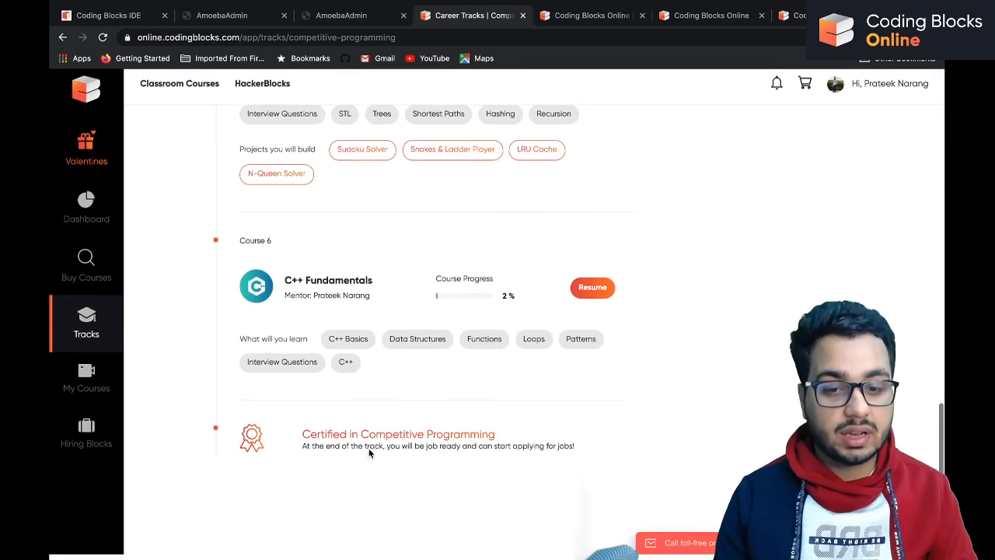
scroll(up, 3)
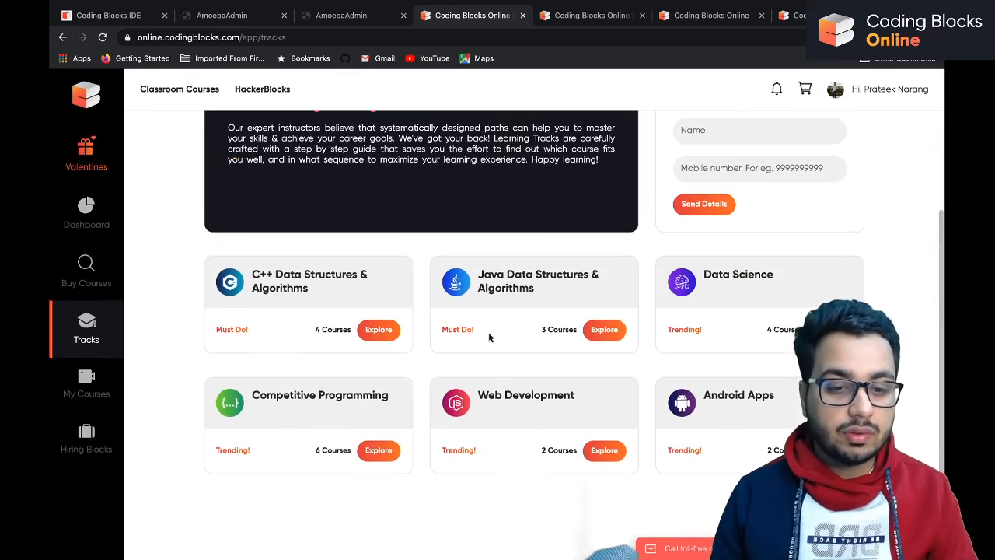
mouse_move(725, 306)
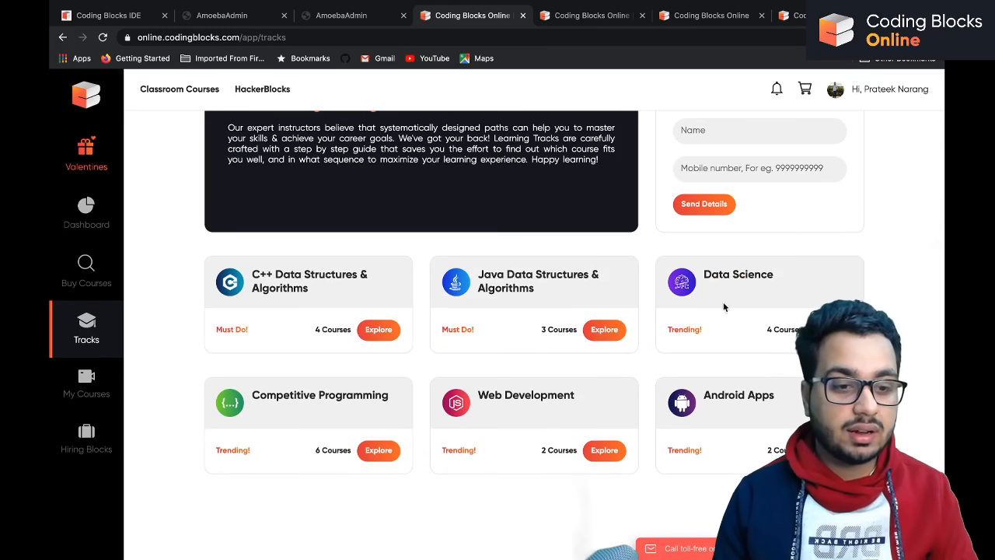
Review the Data Science track's Machine Learning and Deep Learning courses and their progress.
click(782, 330)
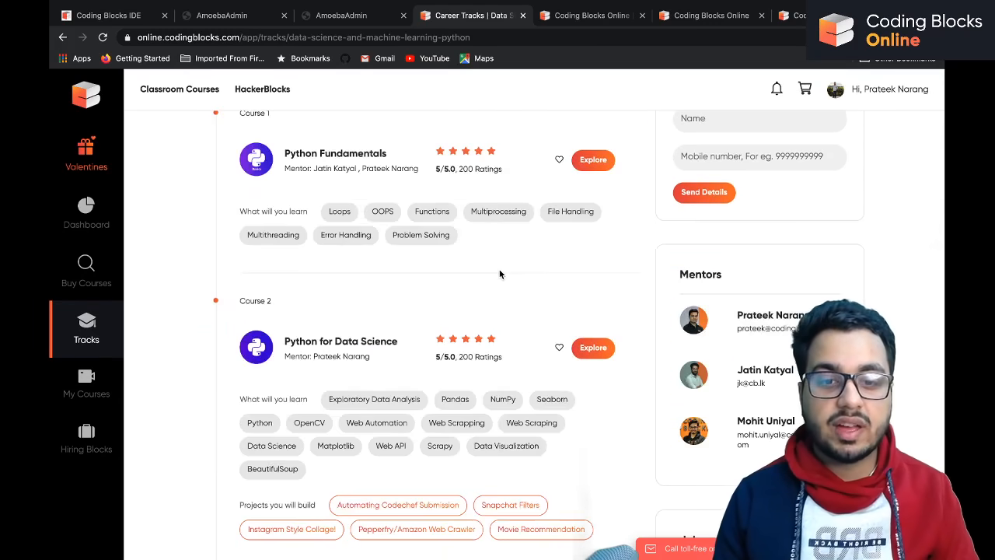
scroll(down, 3)
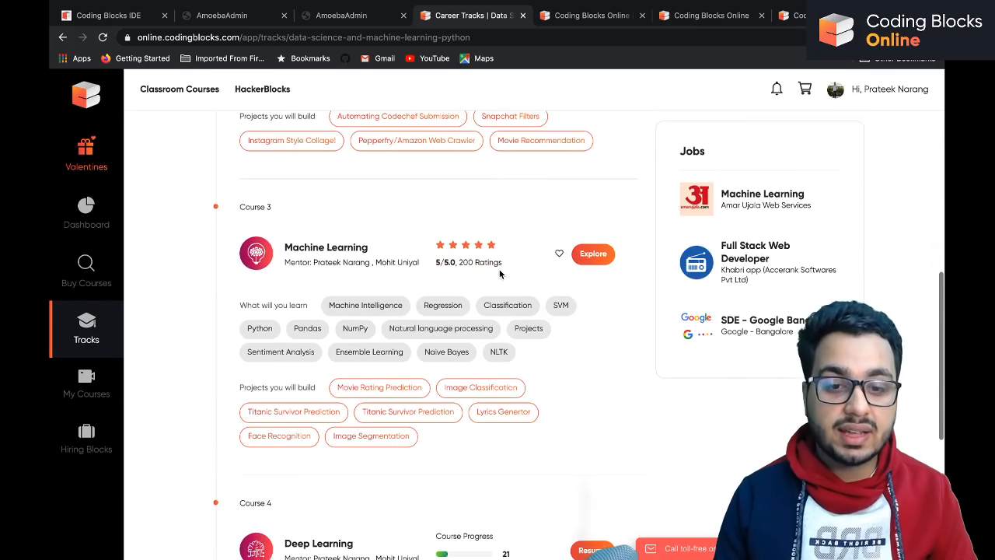
scroll(down, 3)
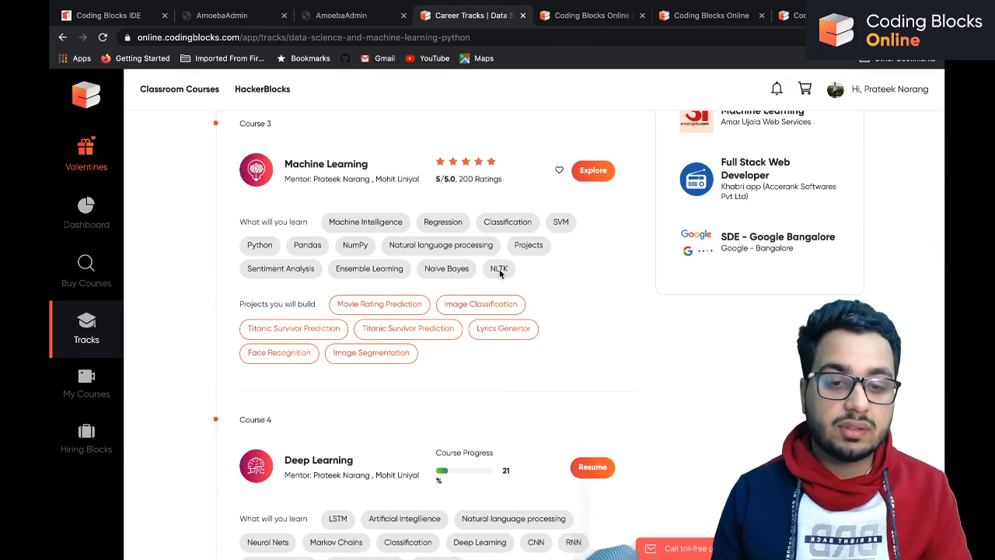
scroll(down, 3)
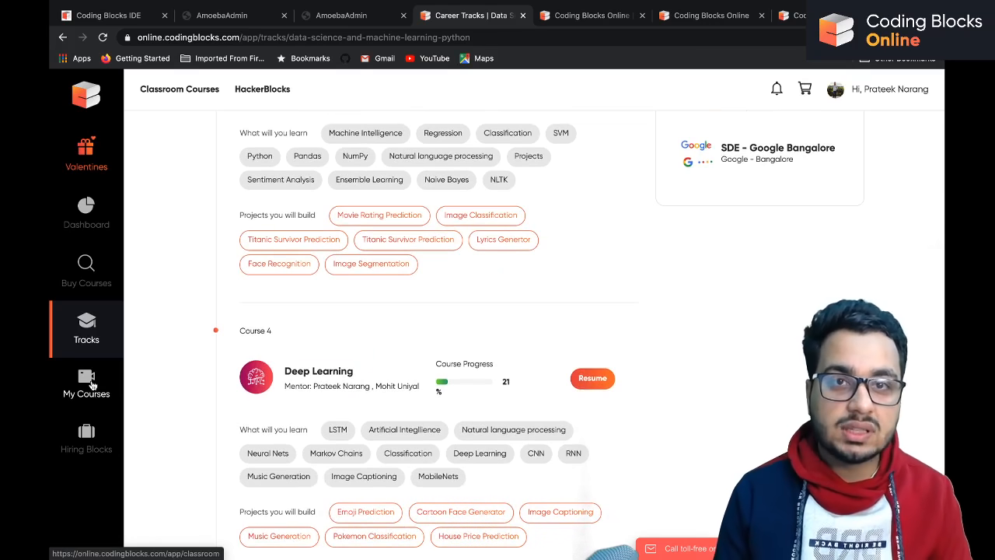
View the Active courses list in My Courses, including Dynamic Programming progress.
click(87, 386)
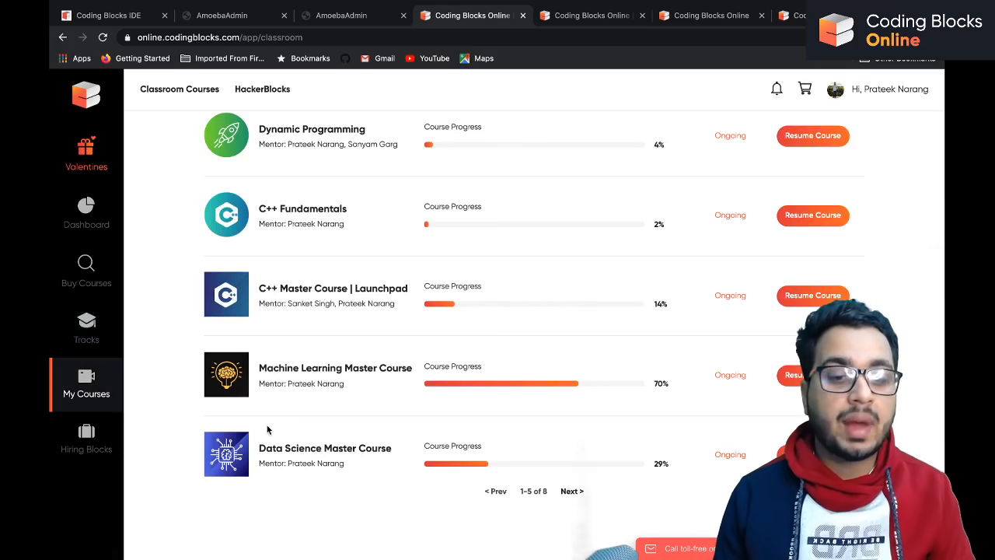
scroll(up, 3)
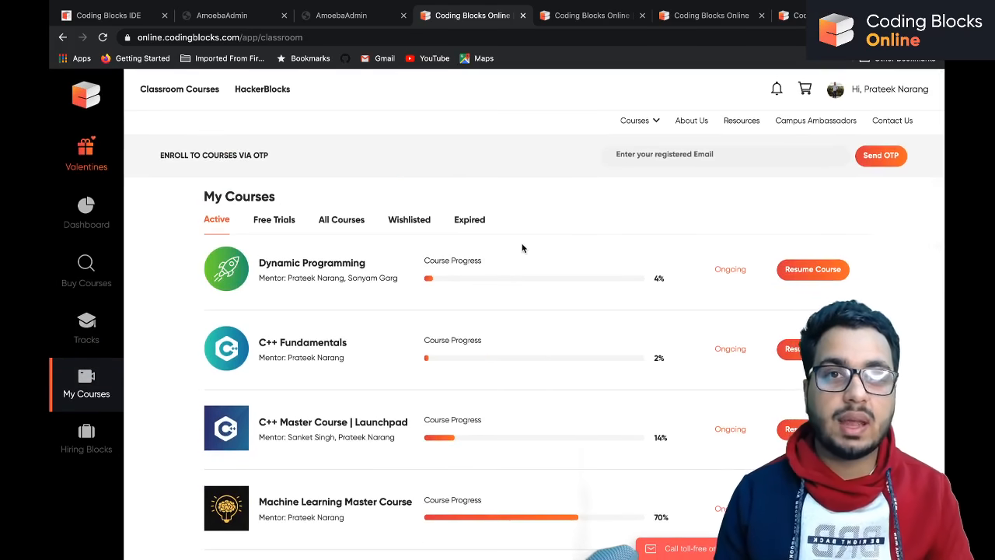
mouse_move(401, 48)
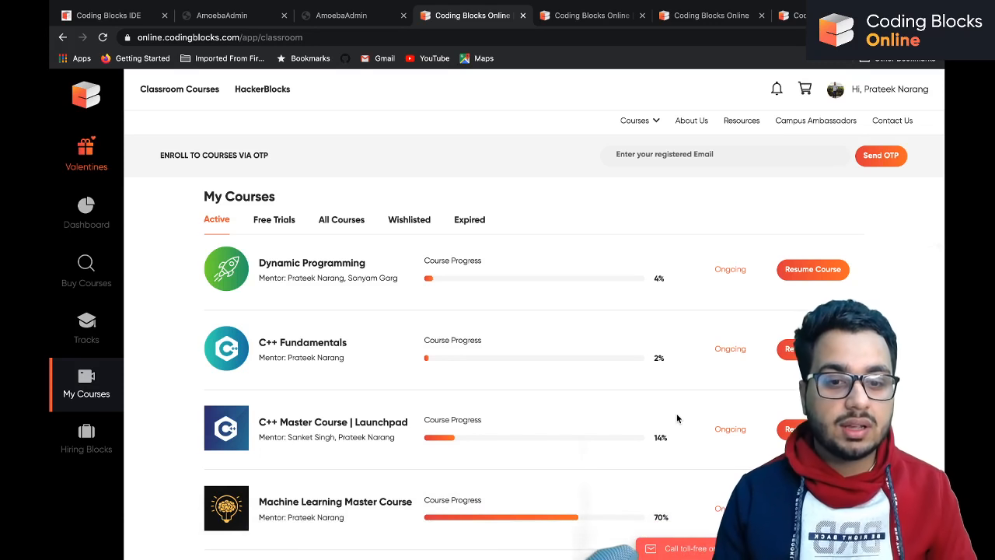
mouse_move(592, 239)
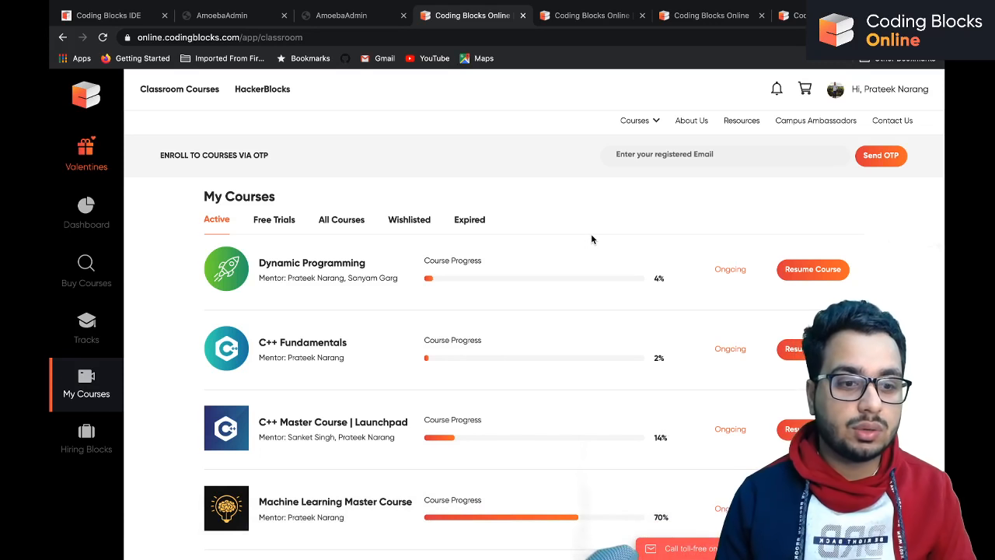
mouse_move(303, 227)
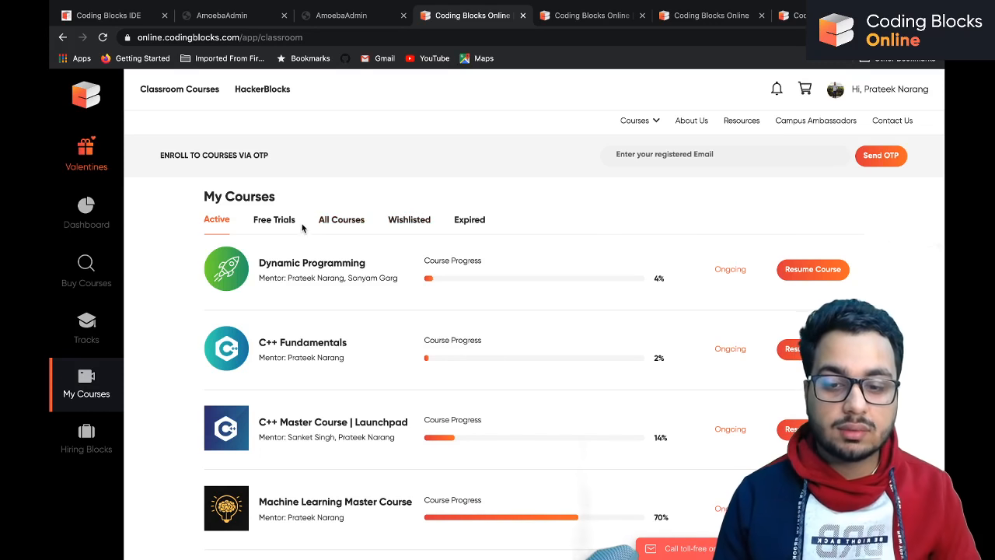
Flip through Tracks, My Courses and the Hiring Blocks job listings.
click(87, 327)
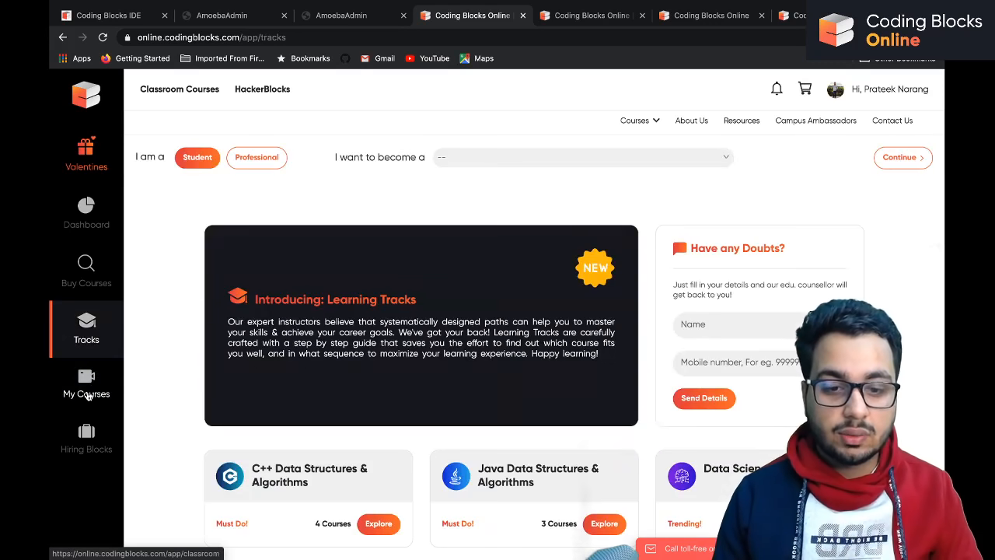
click(87, 384)
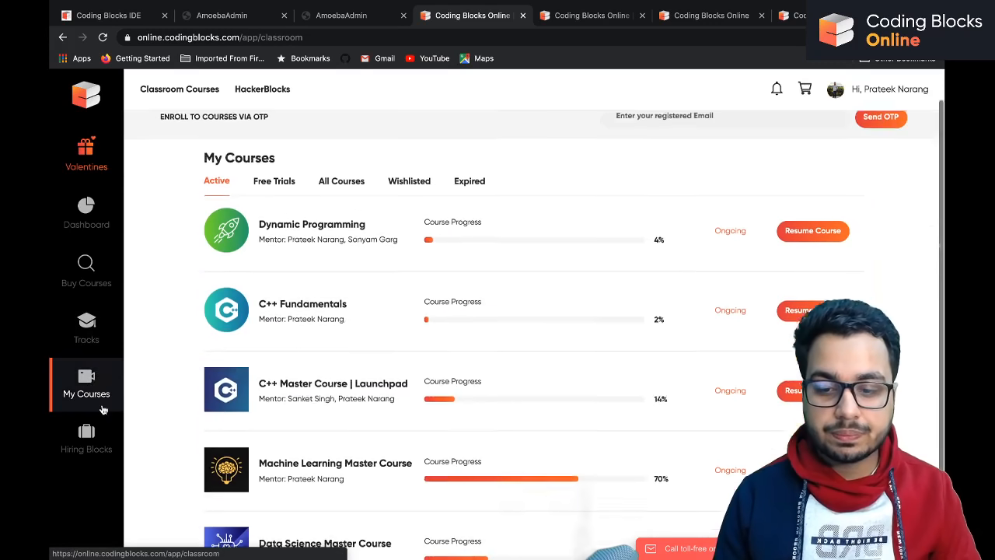
click(87, 439)
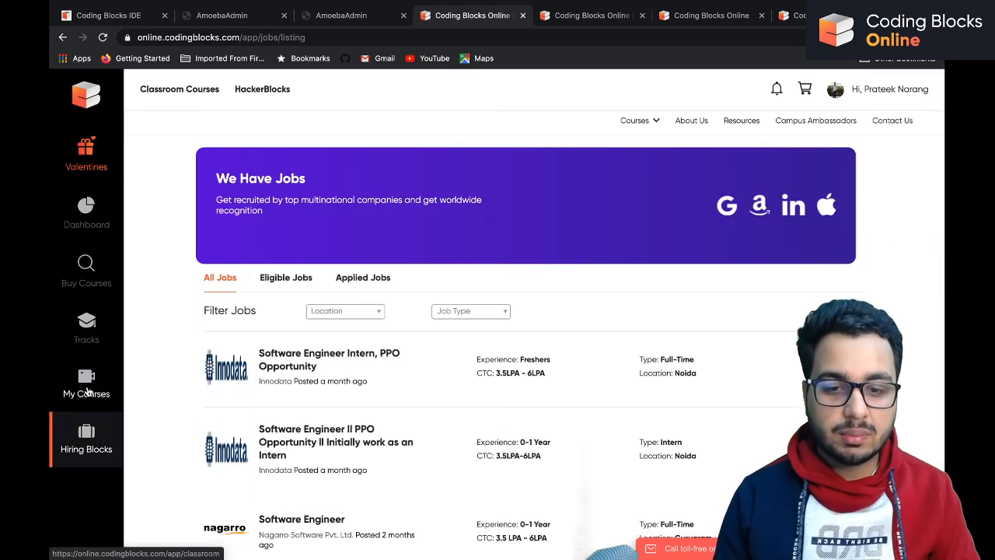
Return to the learning tracks overview and scan its list of tracks.
click(87, 326)
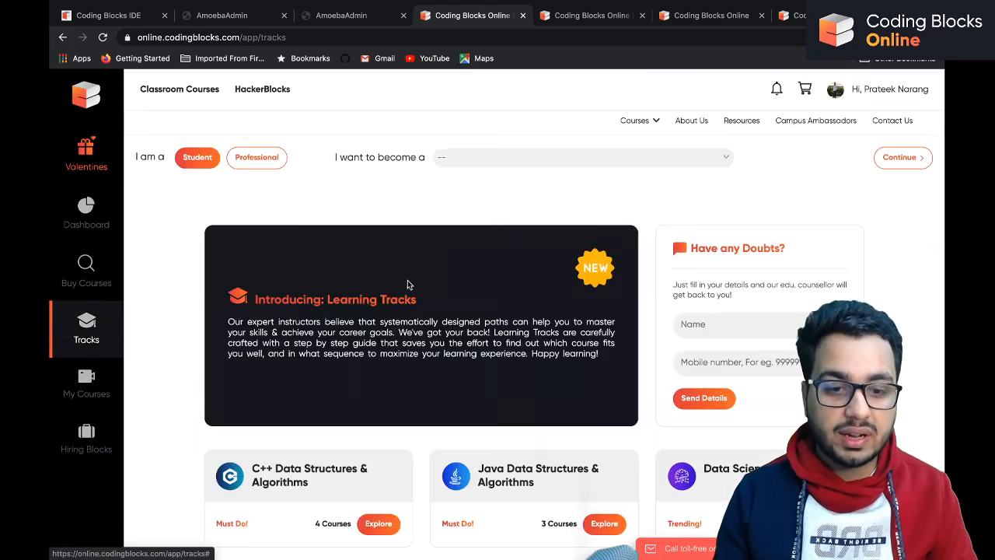
scroll(down, 3)
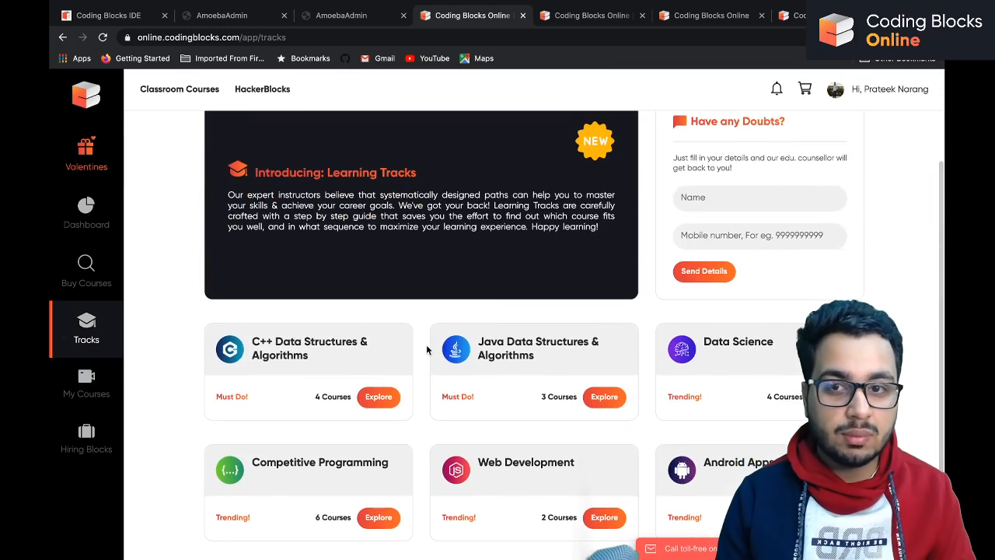
scroll(down, 3)
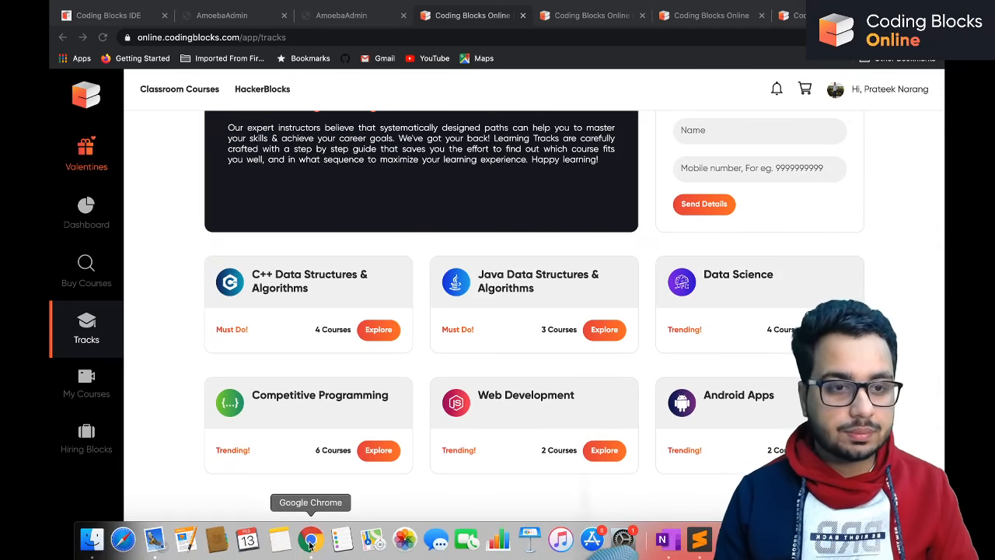
mouse_move(404, 538)
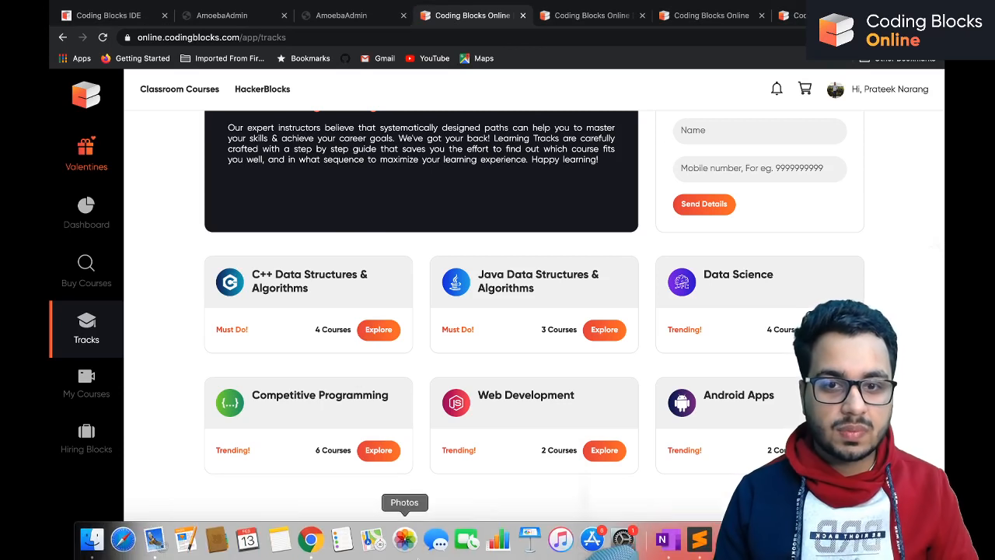
scroll(up, 3)
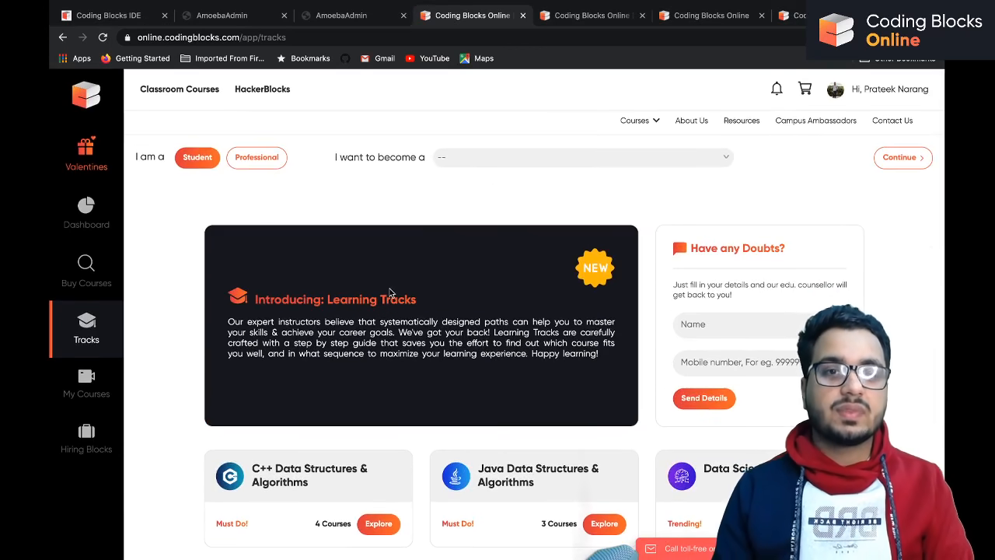